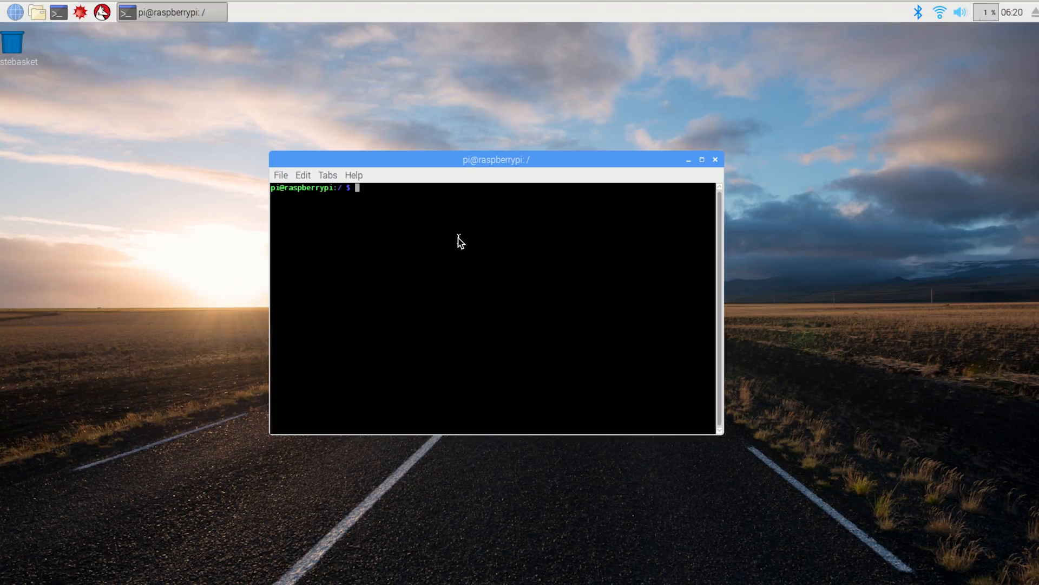
- Refresh the package lists with sudo apt-get update
type("s")
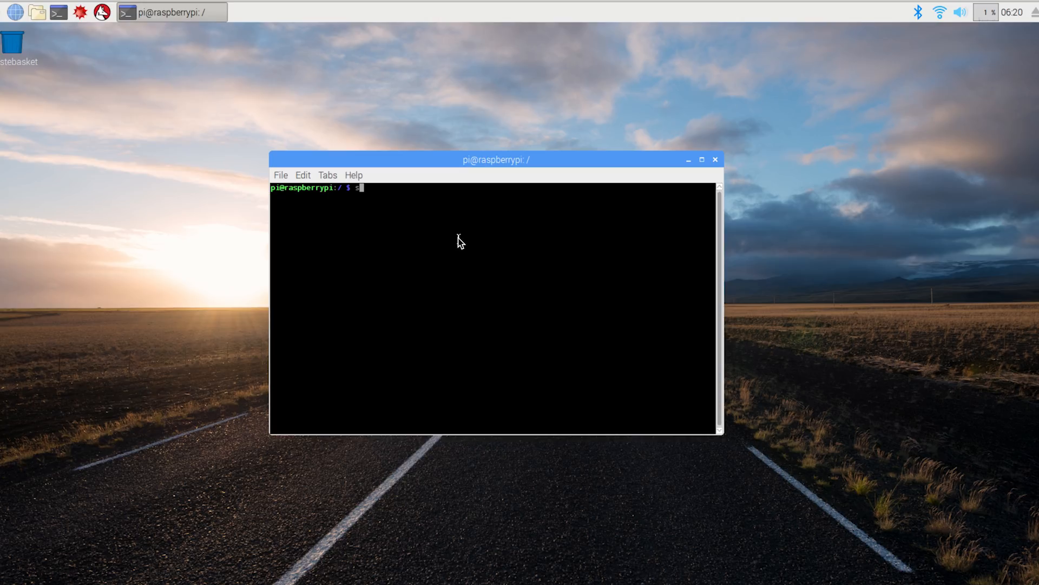
type("udo ap")
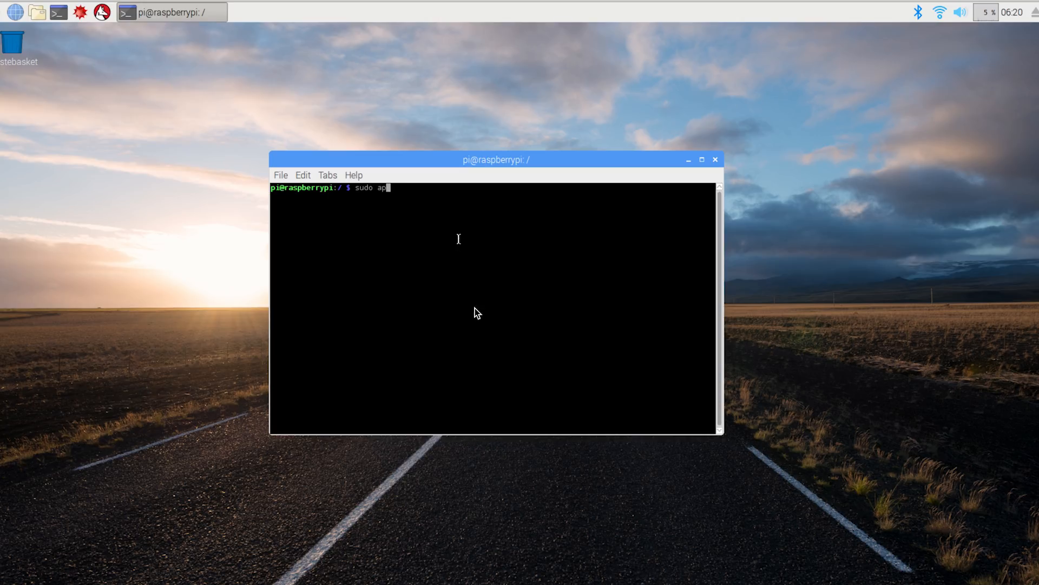
key("Return")
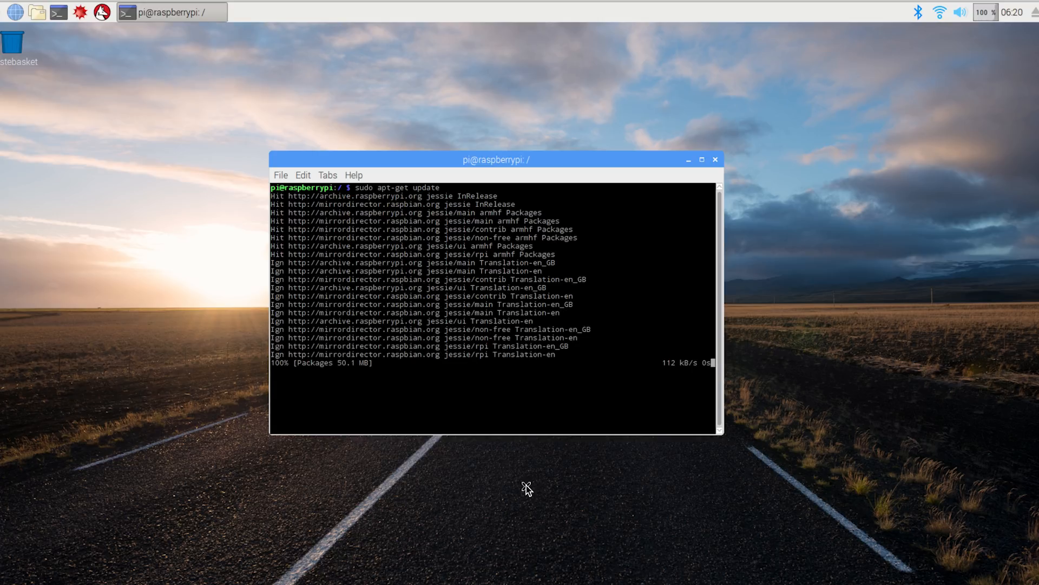
- Clear the screen and run sudo apt-get install tightvncserver (already newest version)
type("cle")
type("sudo apt-get i")
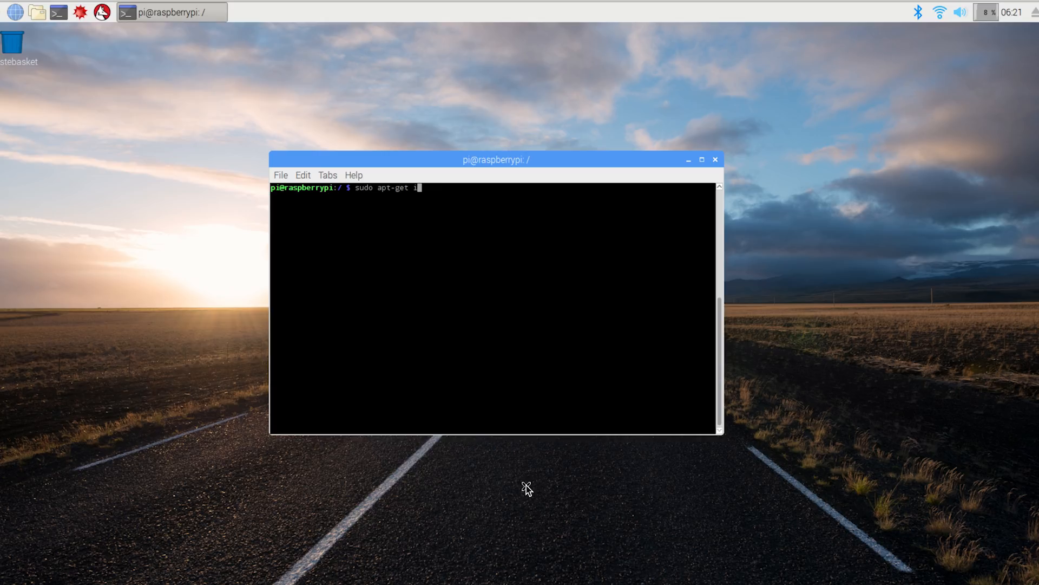
type("nstall tightv")
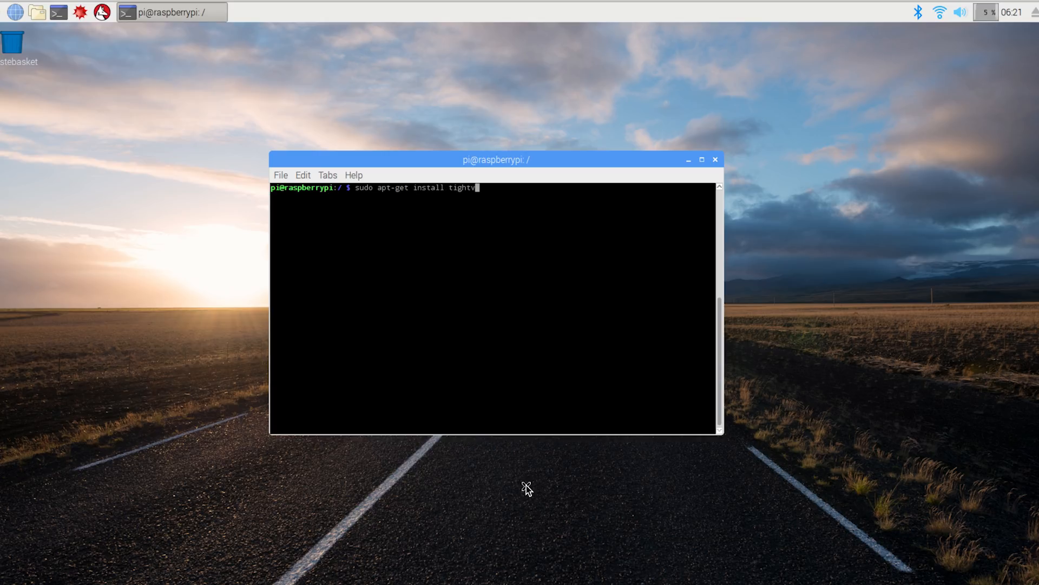
key("Return")
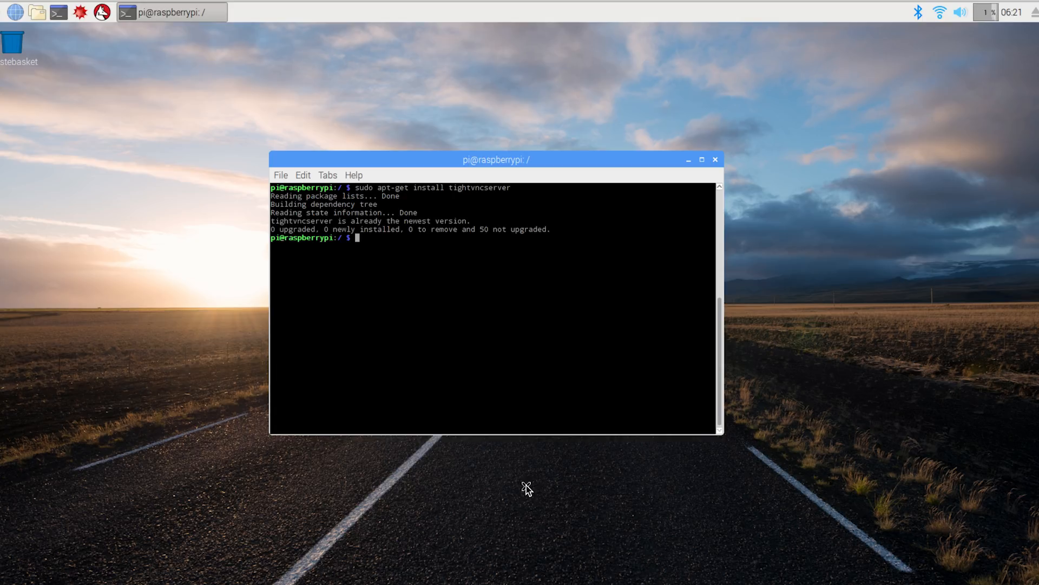
- Run vncserver :1, set and verify the access password, decline the view-only password
type("vncserver :1")
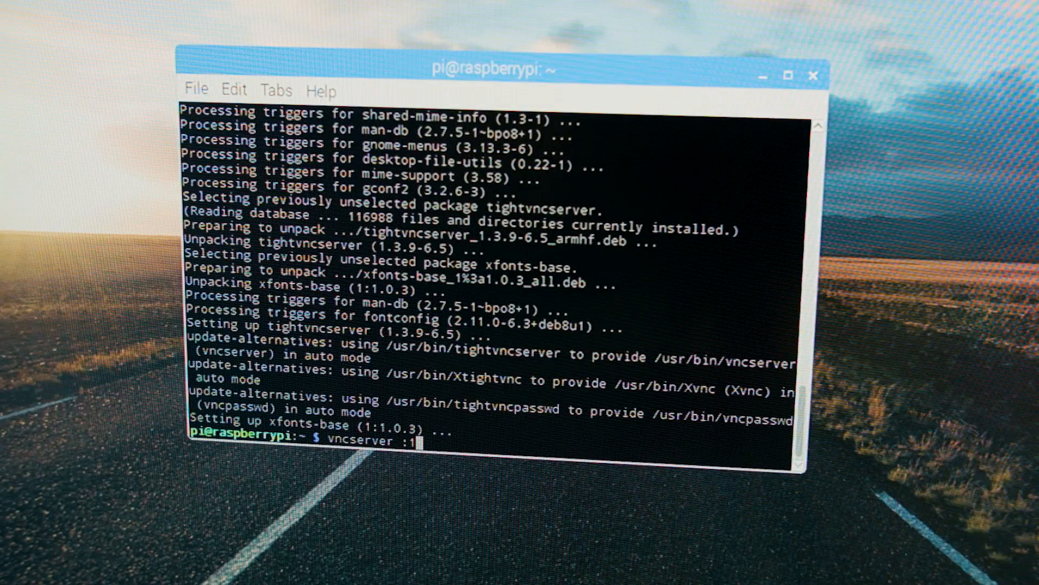
key("Return")
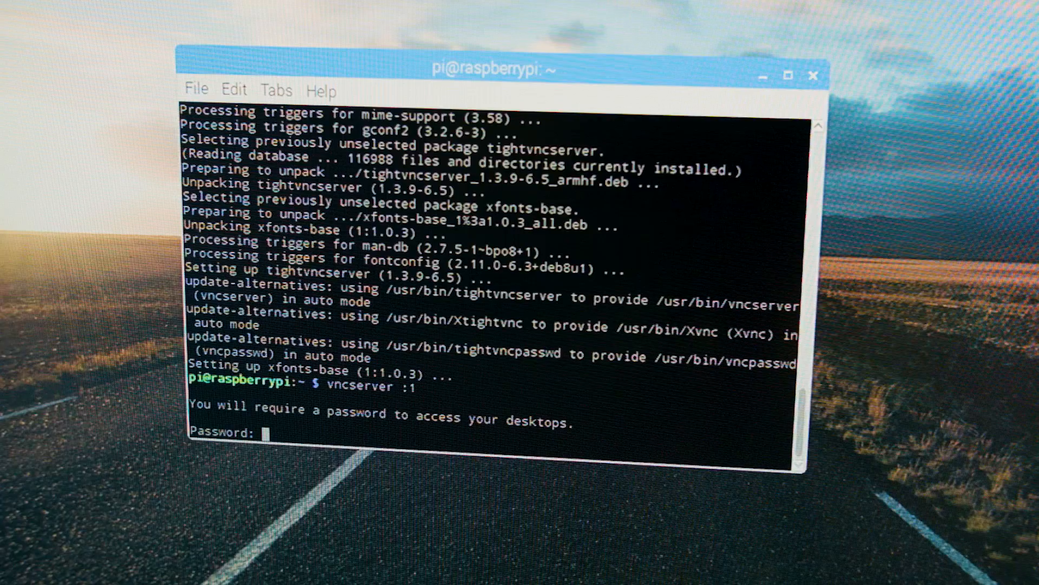
key("Return")
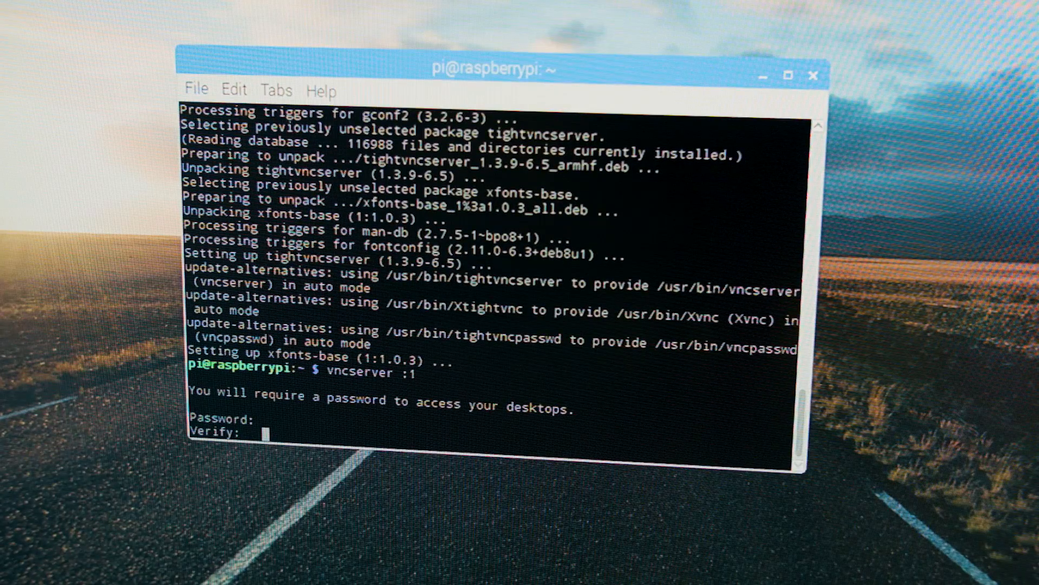
key("Return")
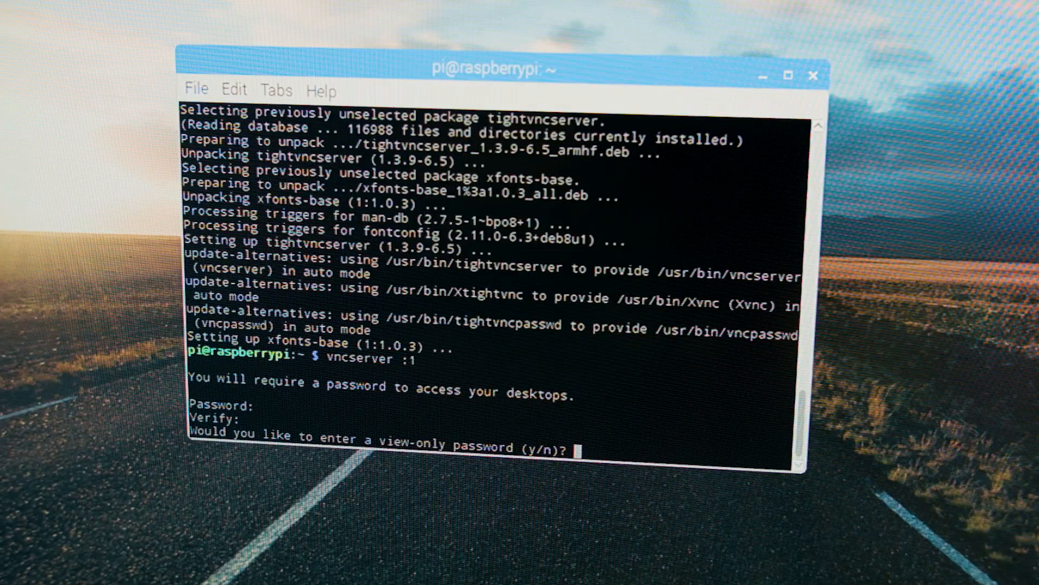
type("n")
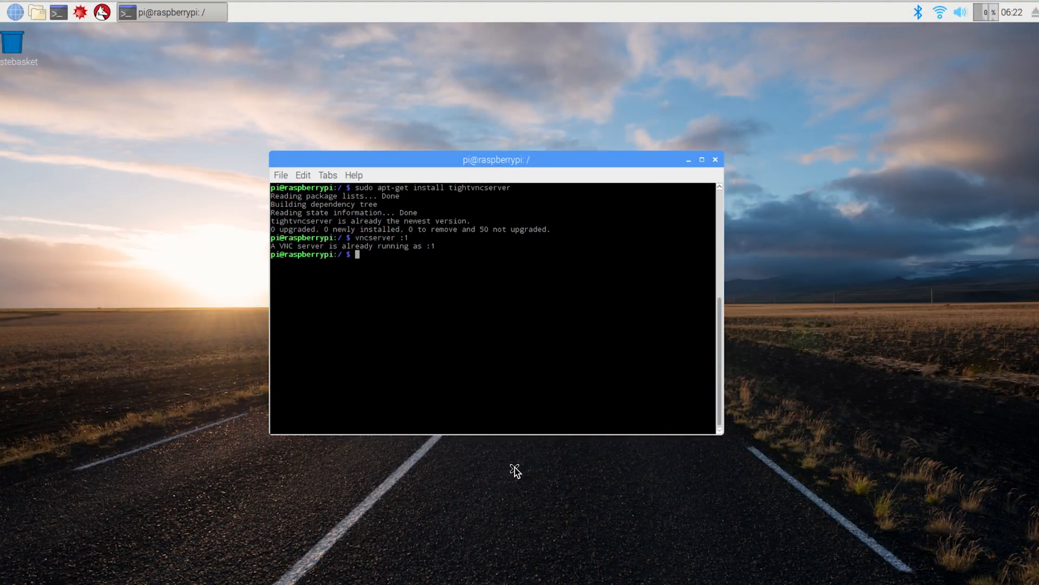
- Enter afp://192.168.0.25 as the address in Finder's Connect to Server dialog
type("ccl")
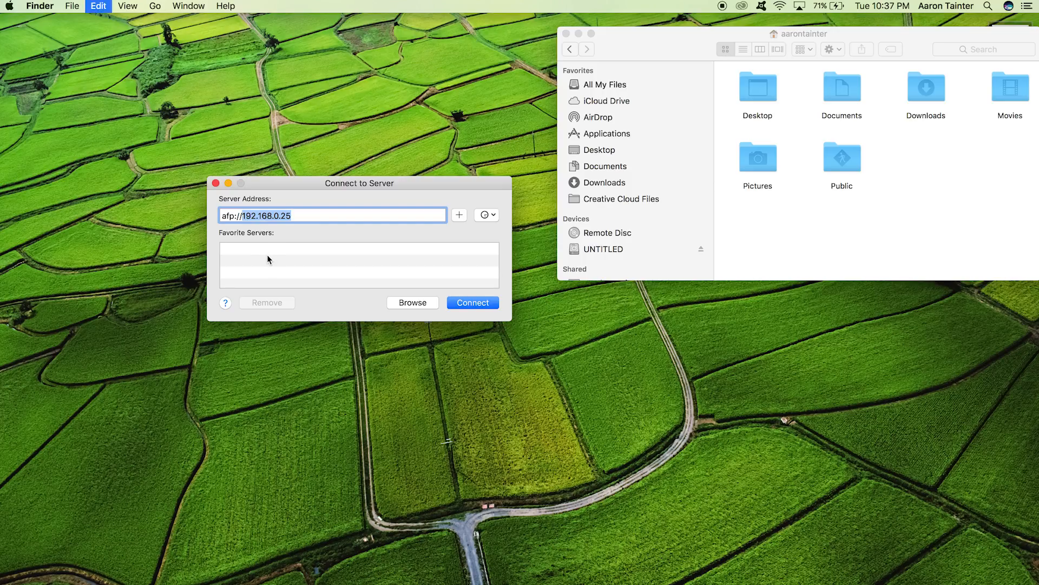
mouse_move(281, 236)
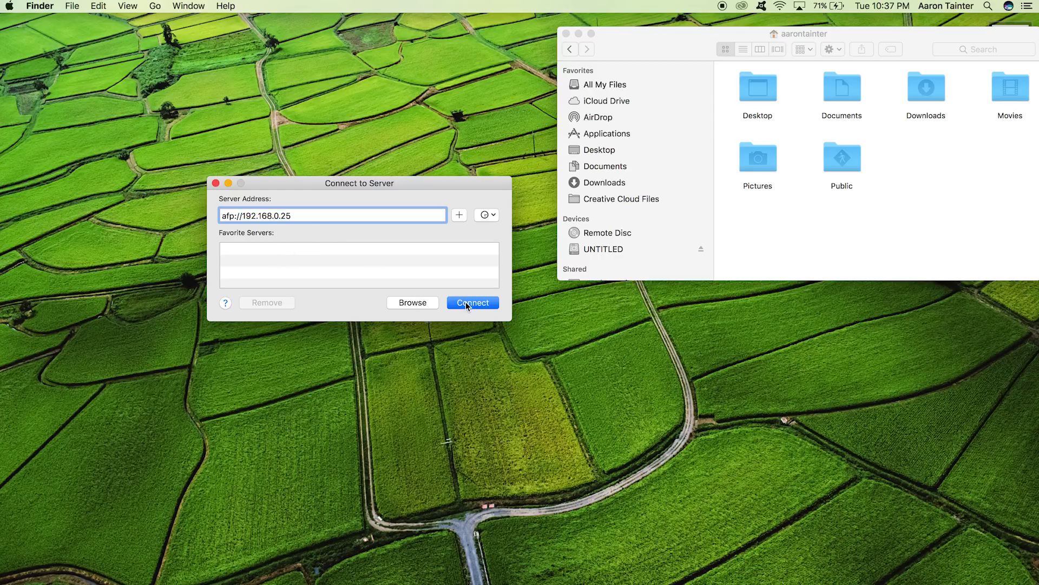
- Connect to 192.168.0.25 as user pi with the password and mount the Home Directory
left_click(472, 302)
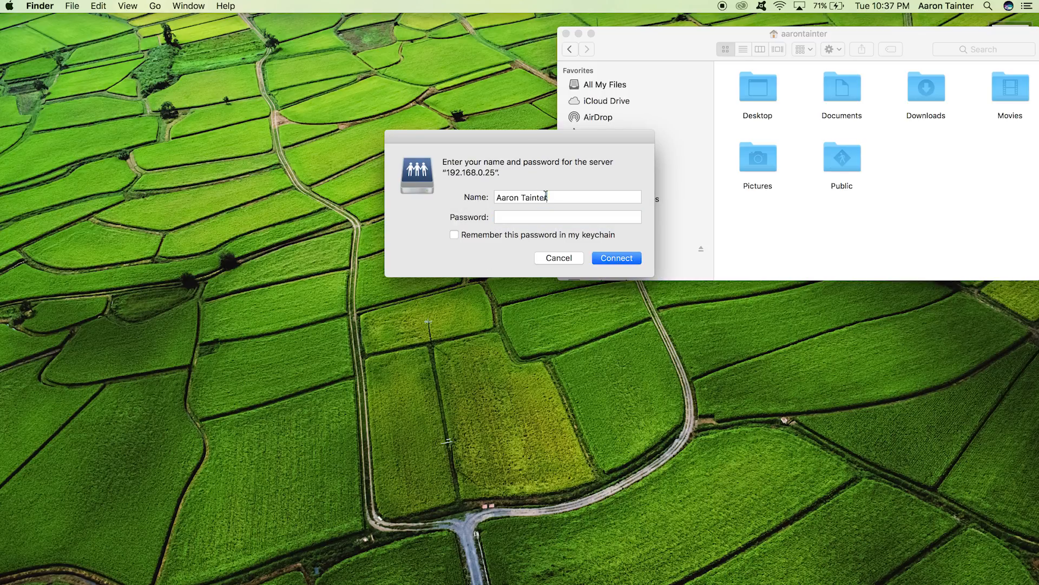
type("pi")
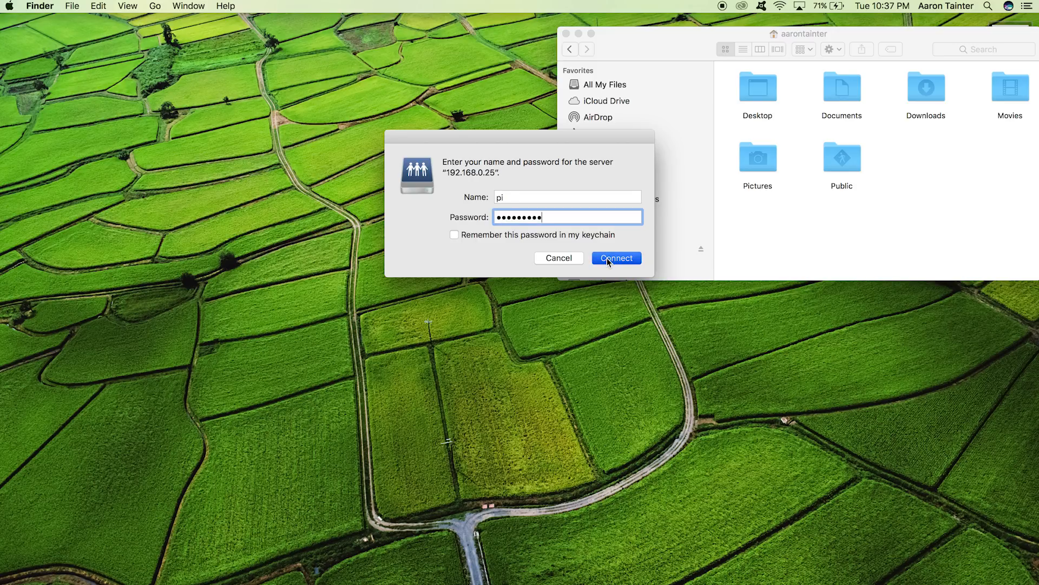
left_click(615, 257)
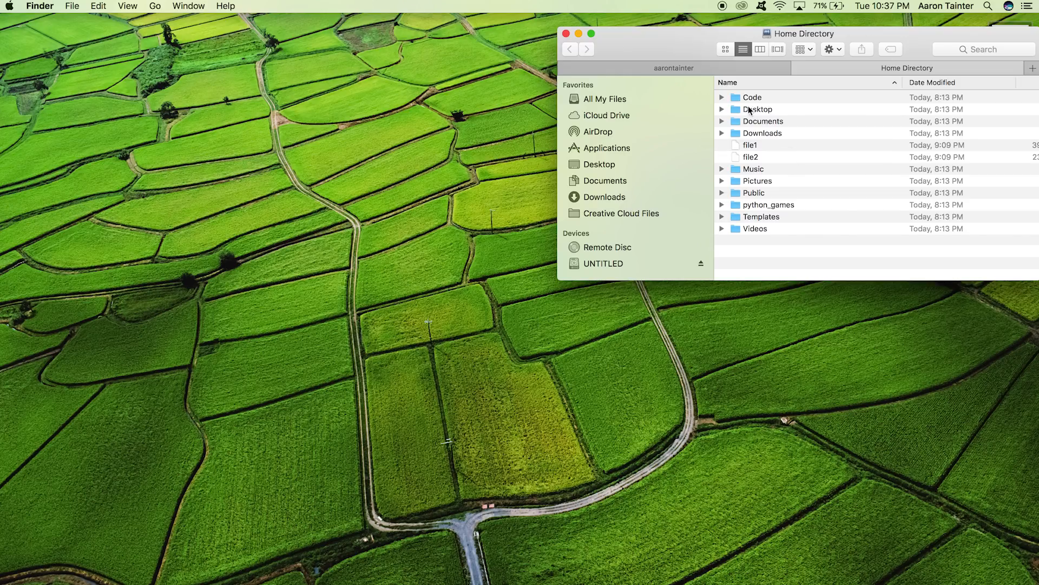
key("cmd+a")
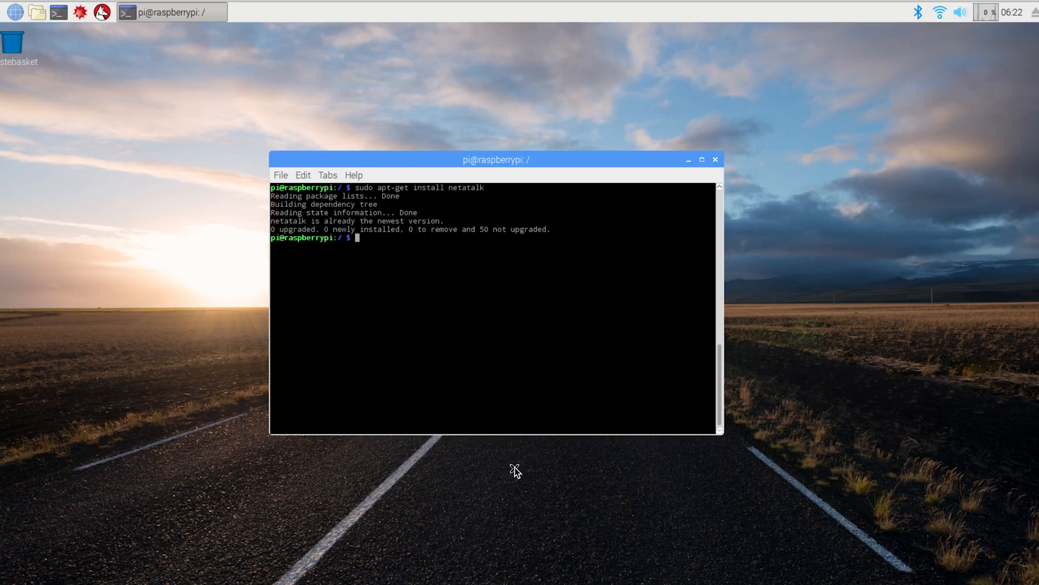
- Run sudo apt-get install avahi-daemon (already newest version)
type("sudo apt-get ins")
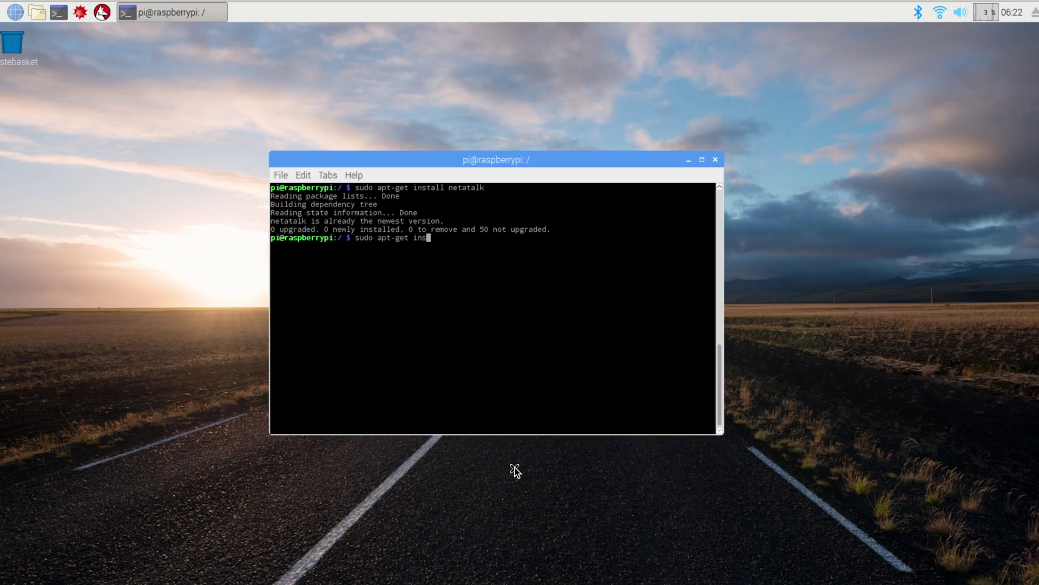
type("tall avahidaemon")
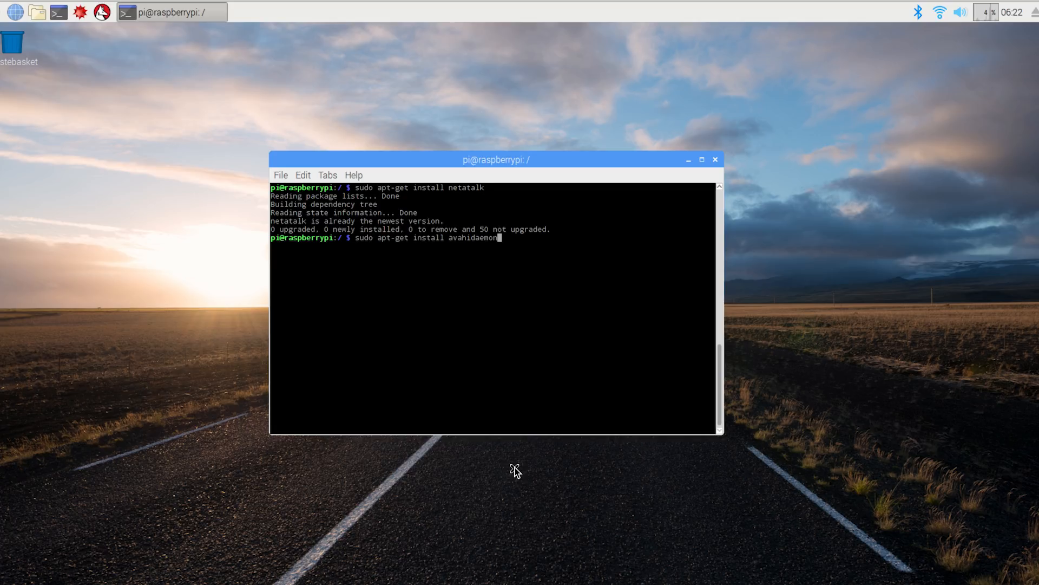
key("Return")
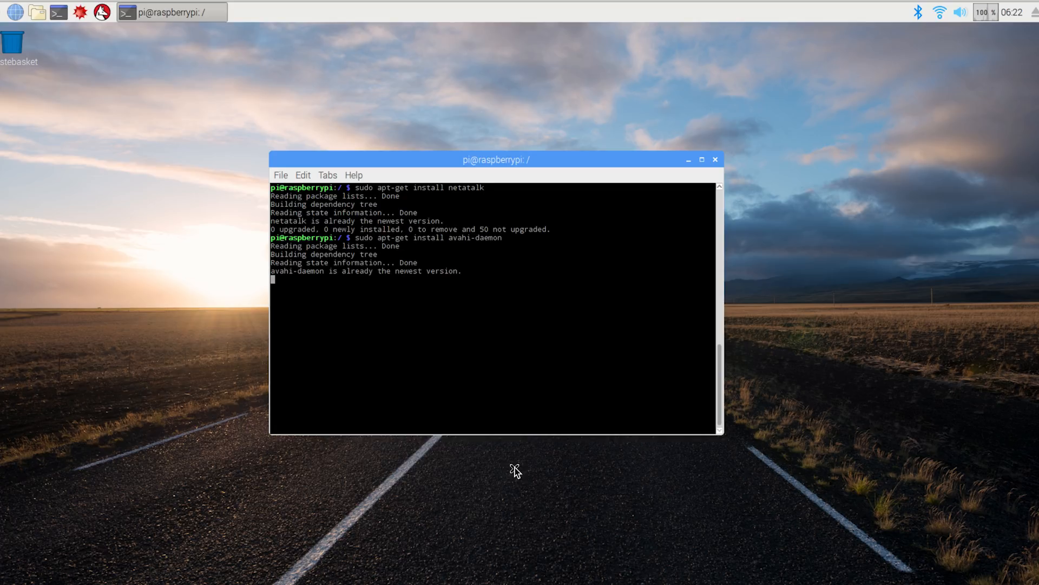
- Register avahi-daemon to start at boot with sudo update-rc.d avahi-daemon defaults
type("sudo")
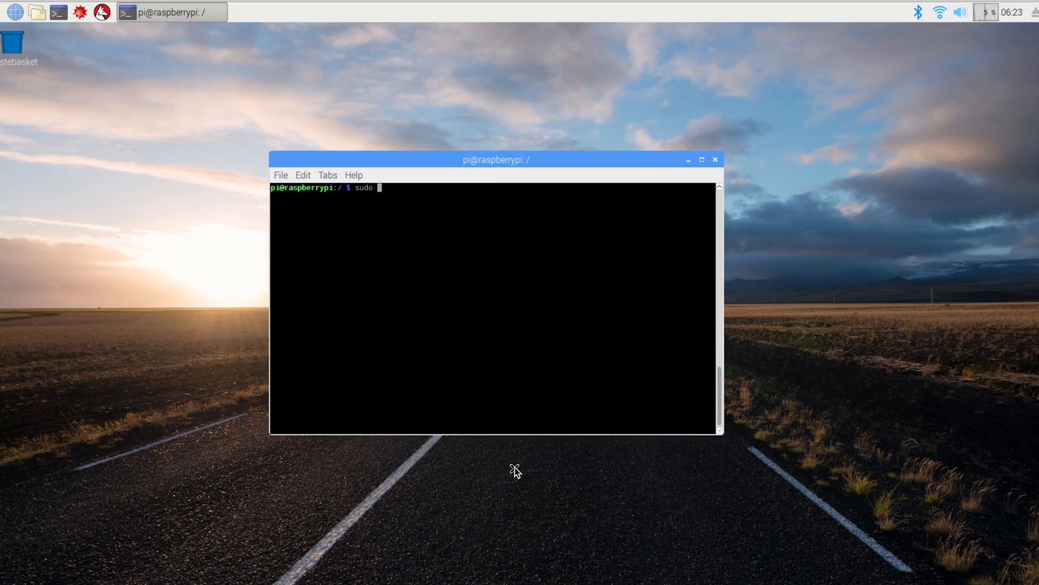
type("update-rc.d")
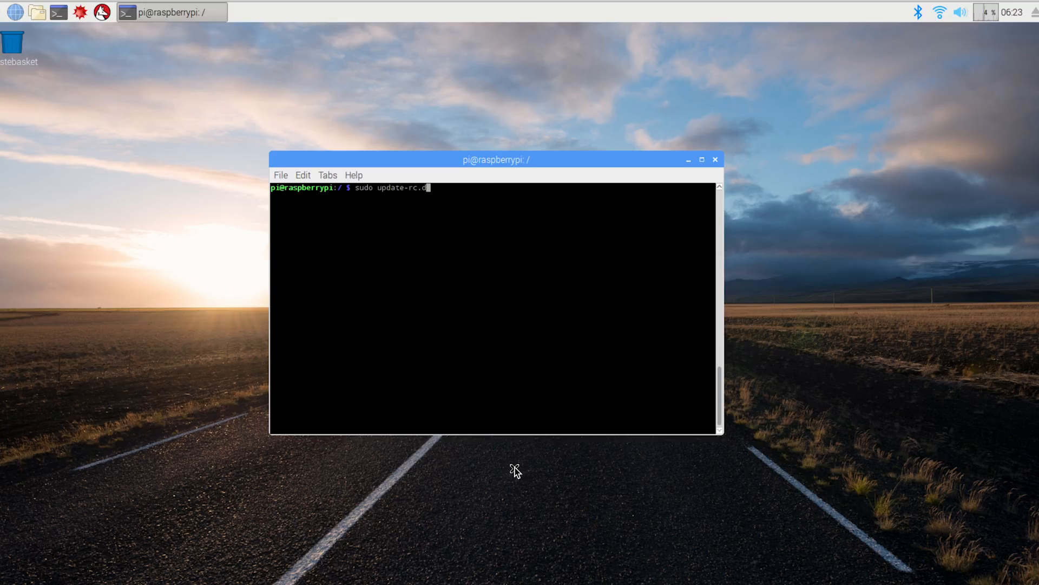
type("avahi")
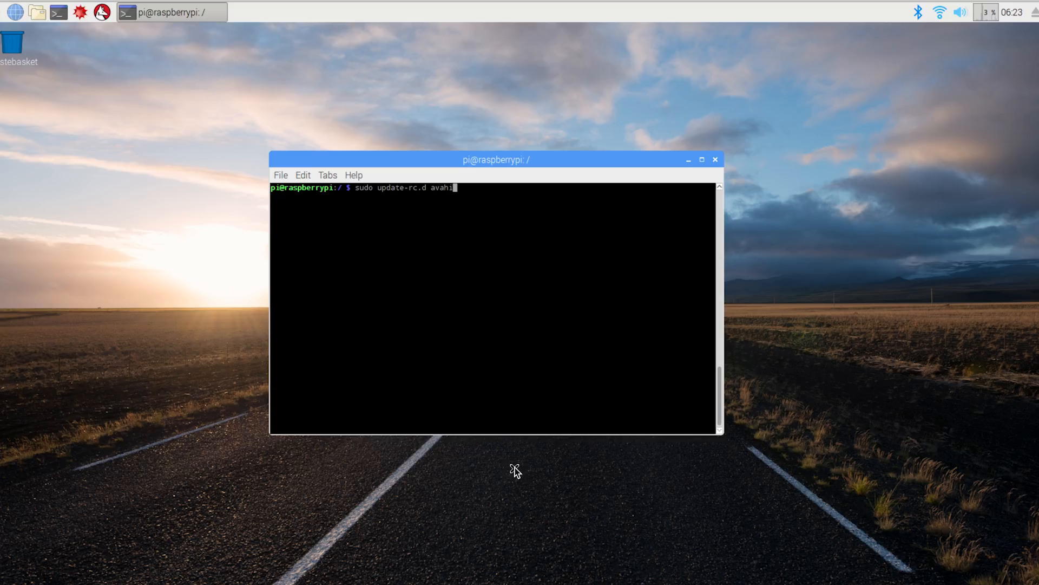
type("-dae")
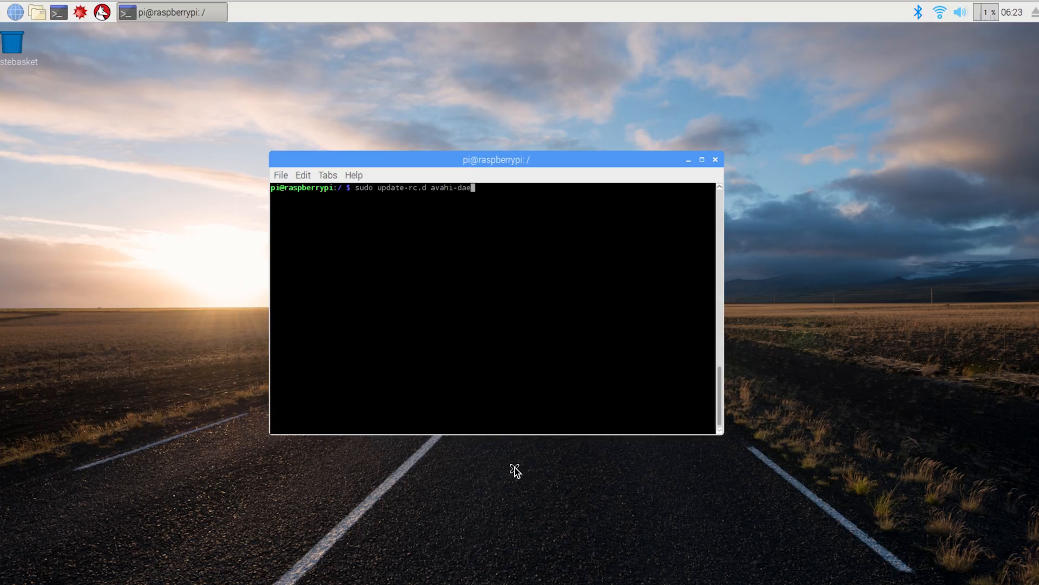
key("Return")
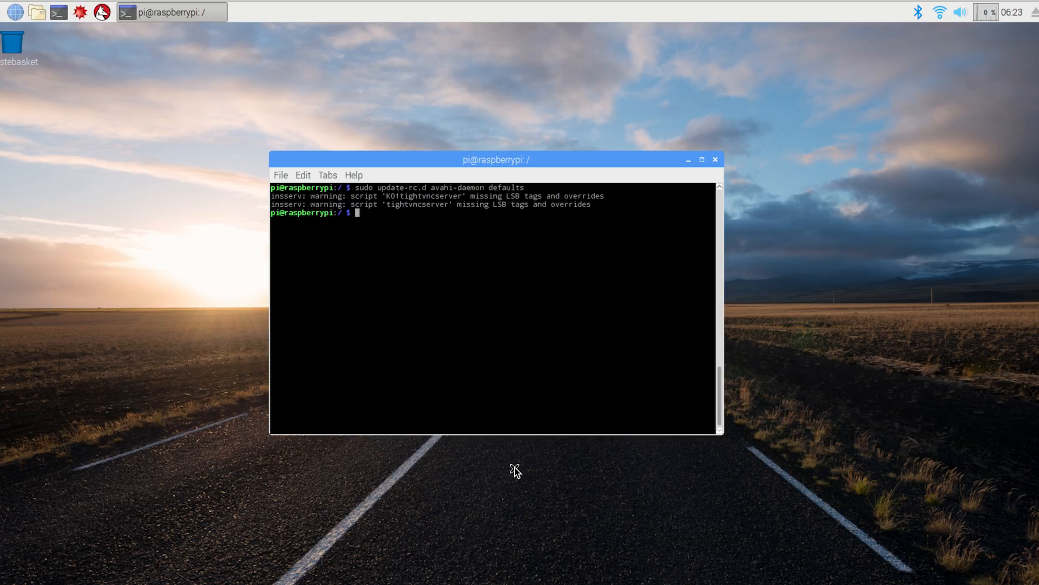
- Review /etc/avahi/services/afpd.service in vim and quit back to the shell
type("sudo vim")
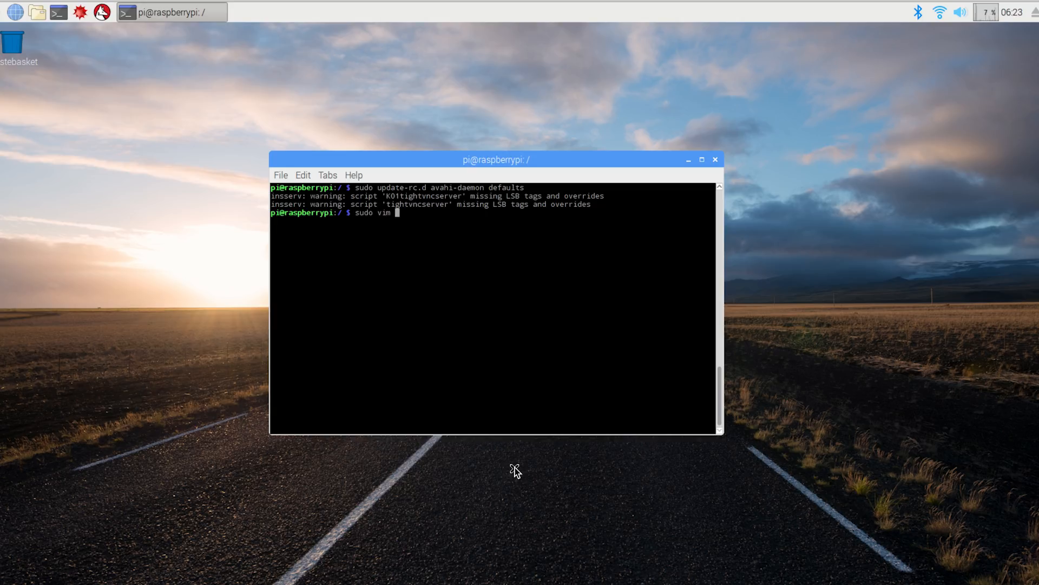
type("/etc/")
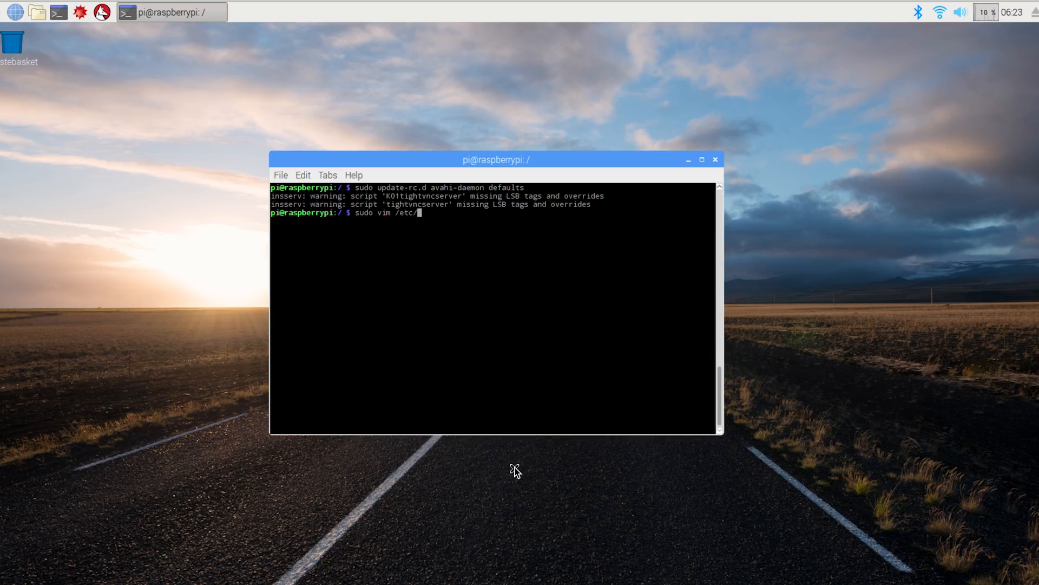
type("a")
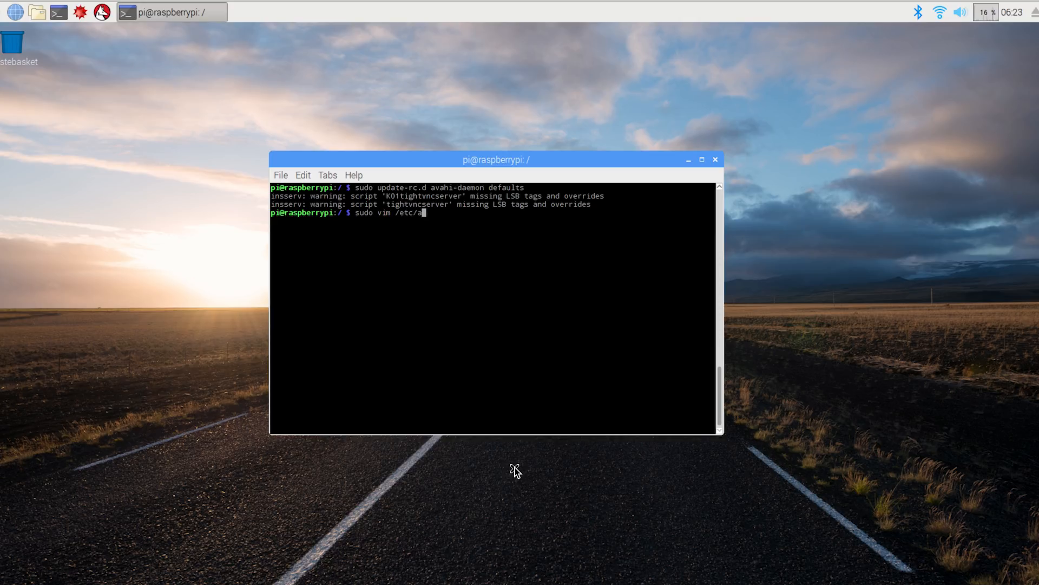
type("vahi/")
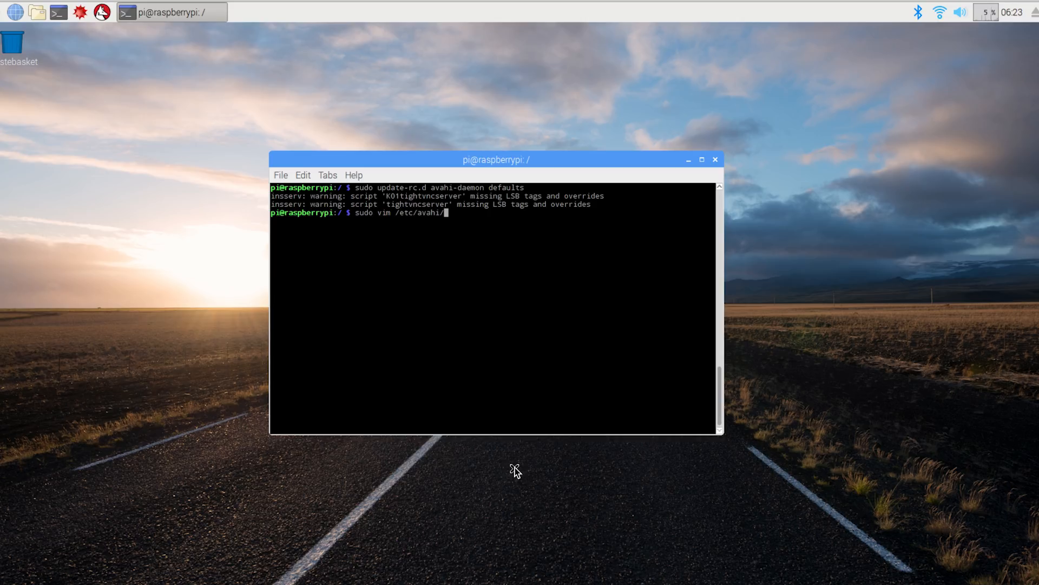
type("services/")
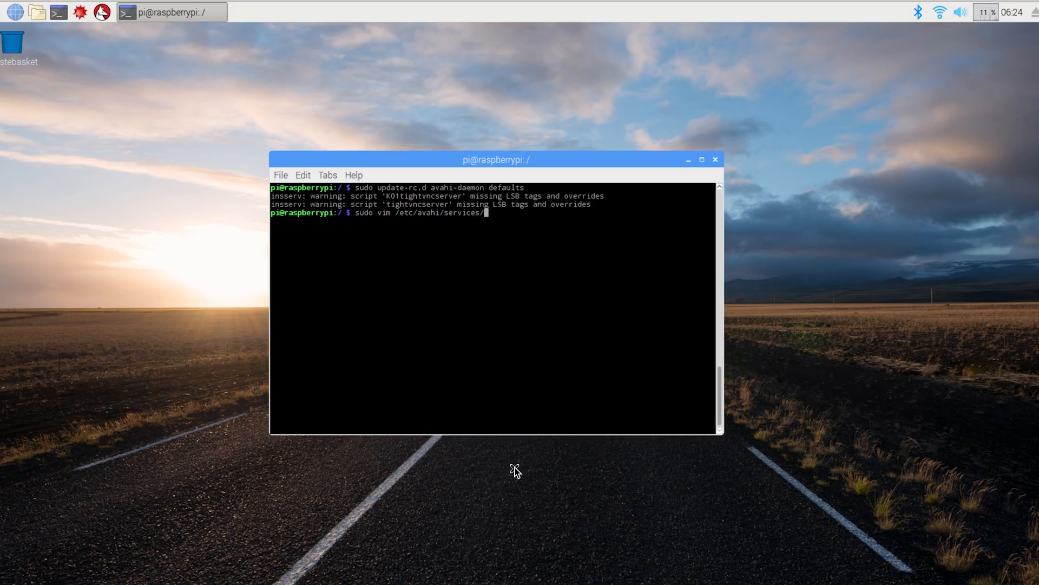
type("afpd.service")
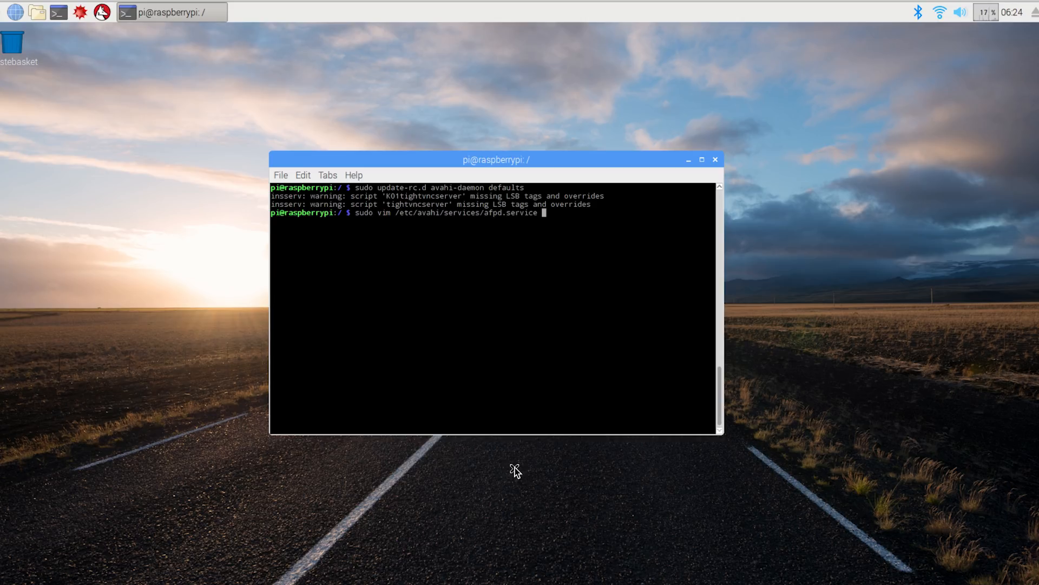
key("Return")
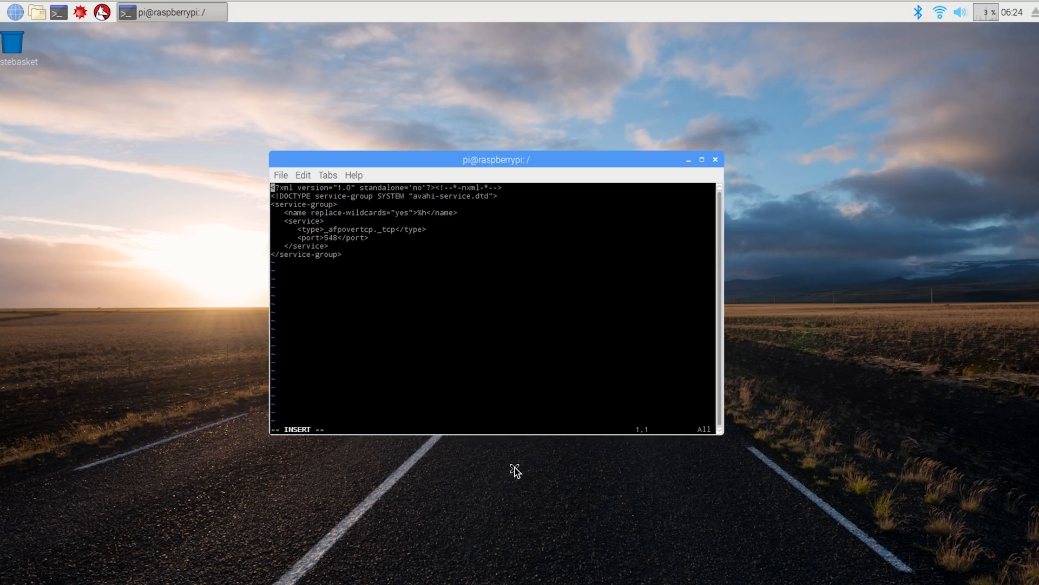
key("Escape")
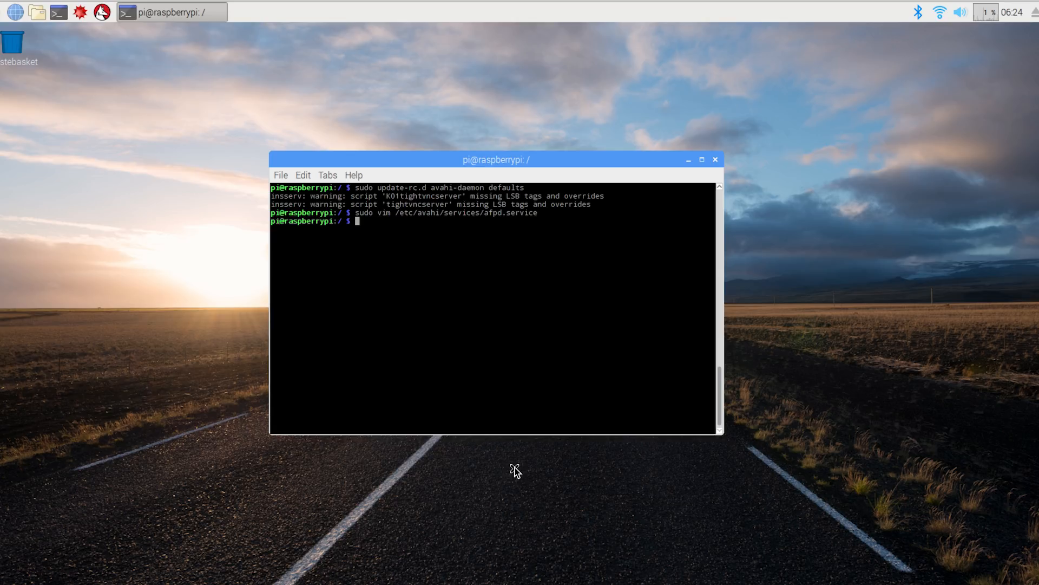
- Restart the Avahi daemon with sudo /etc/init.d/avahi-daemon restart
type("sudo")
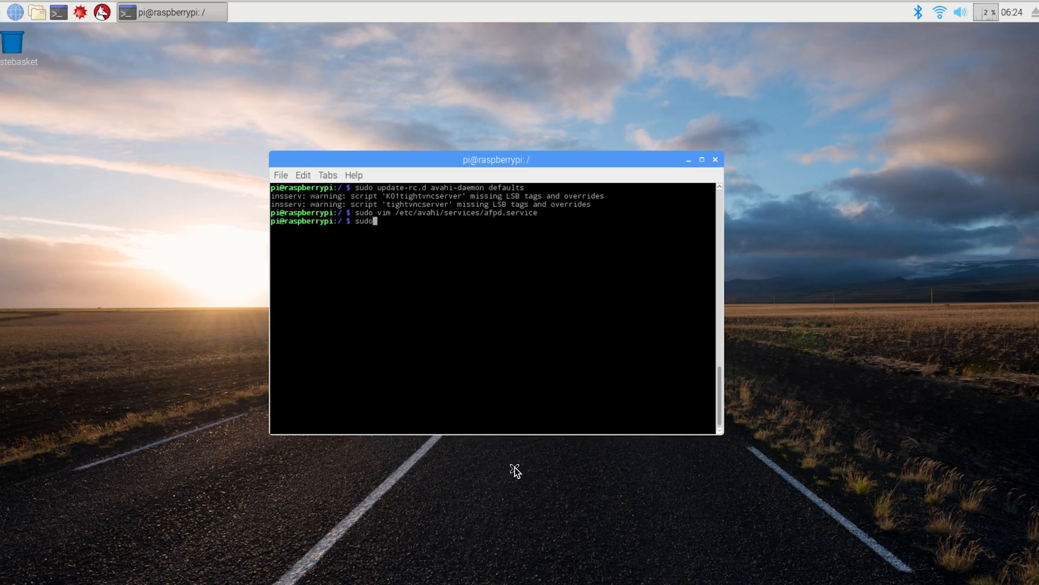
type("/etc/")
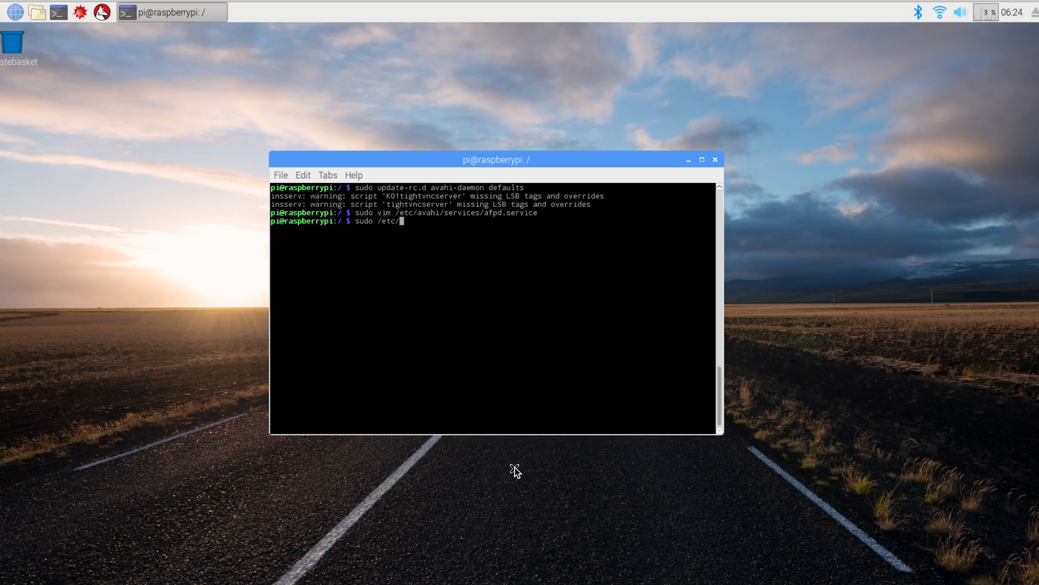
type("init.d/a")
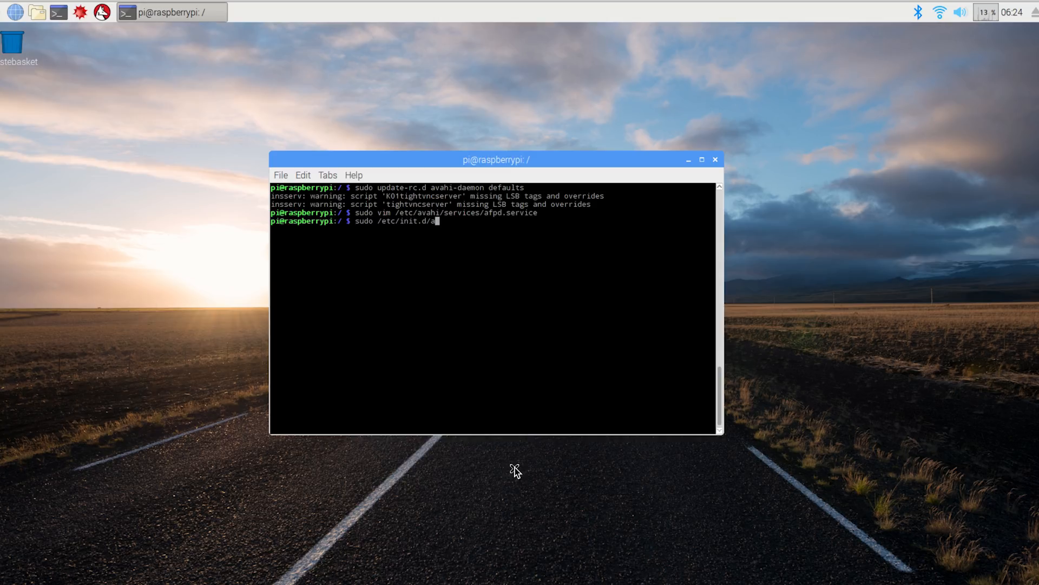
type("vahi-daemon ret")
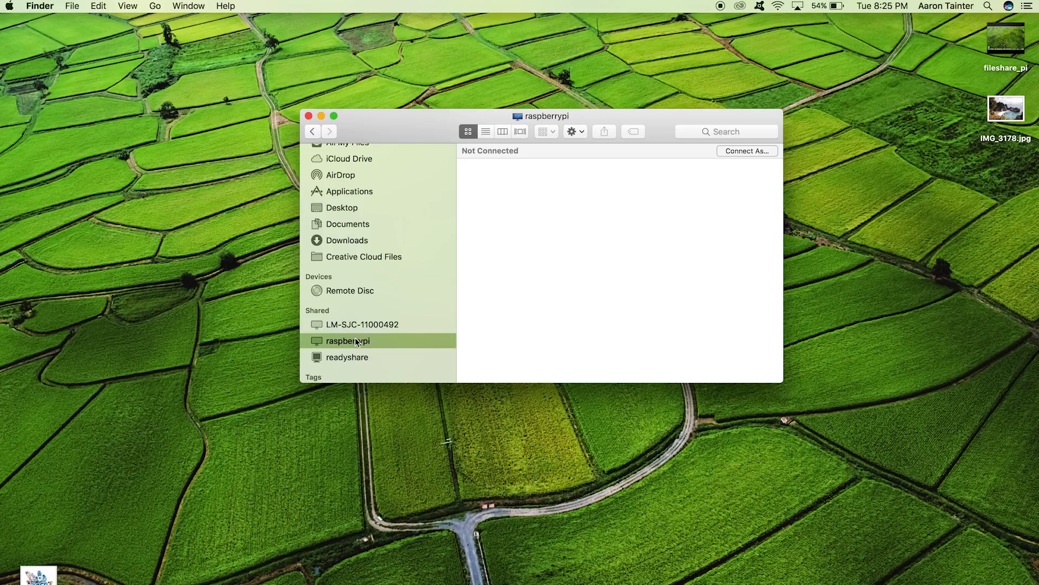
- Connect to raspberrypi under Shared as pi and show its Home Directory
left_click(746, 150)
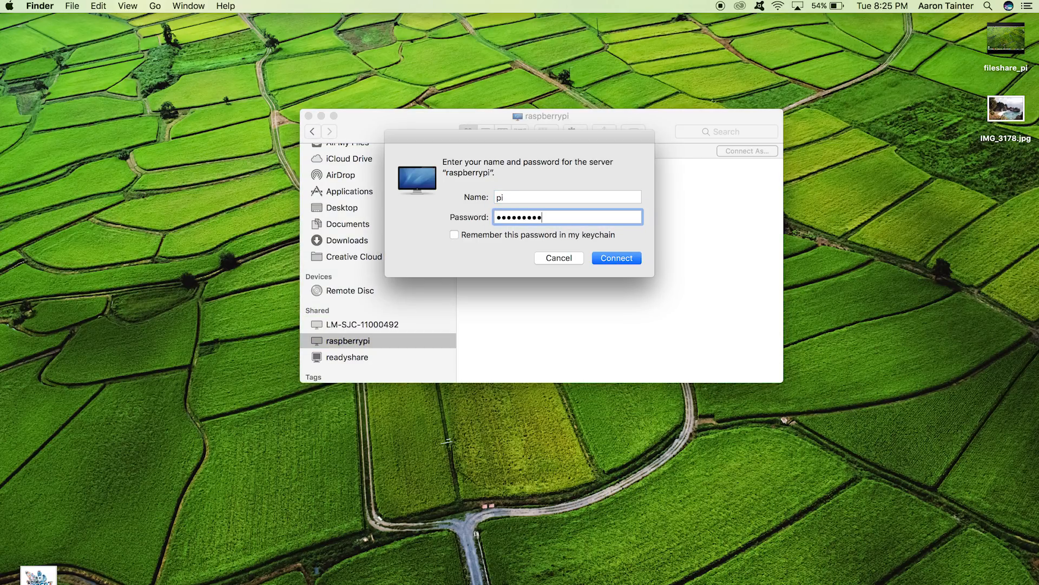
left_click(615, 257)
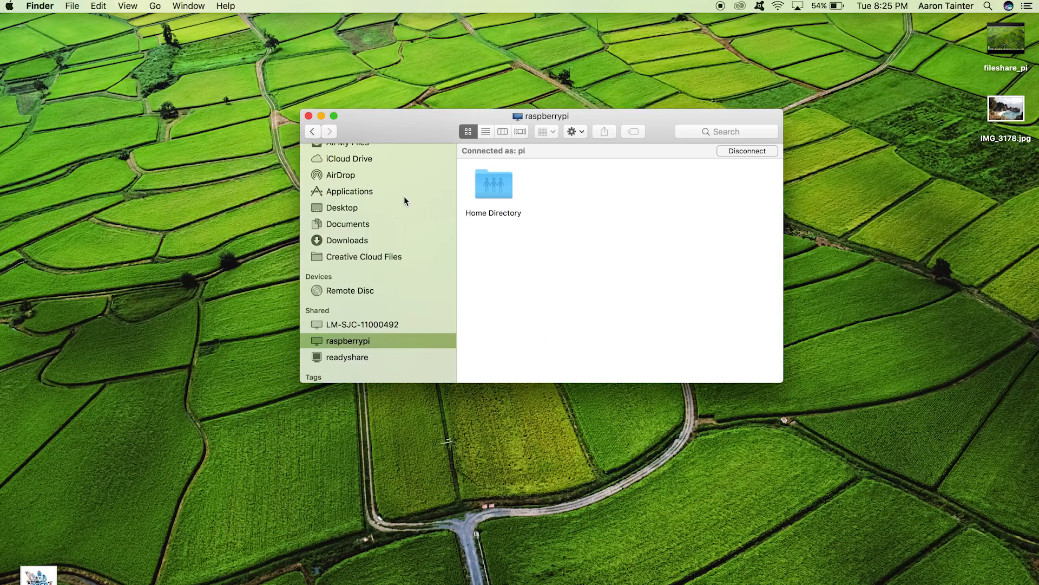
left_click(493, 184)
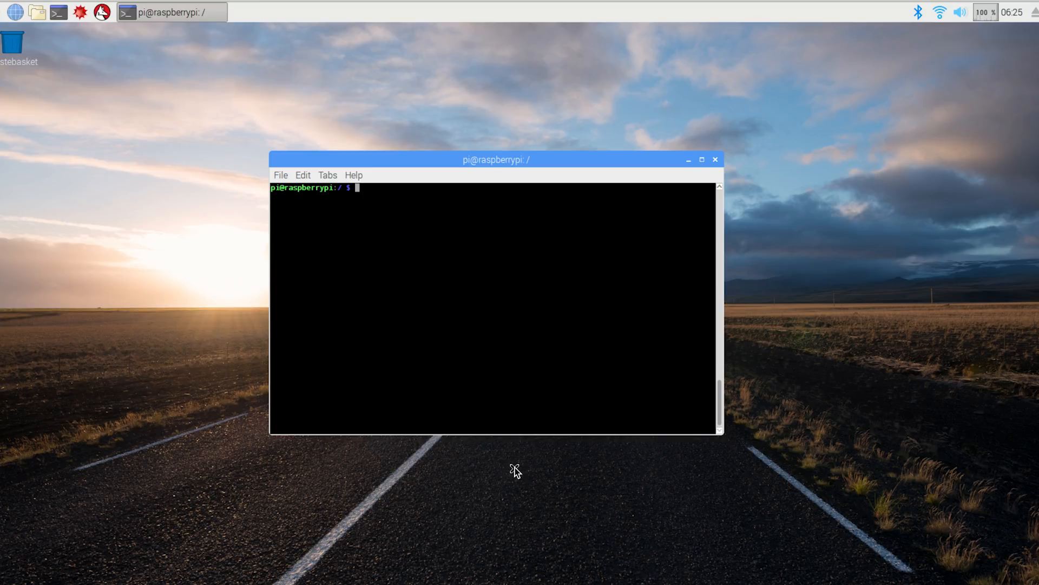
- Change to /etc/init.d and edit the tightvncserver script in vim
type("cd /")
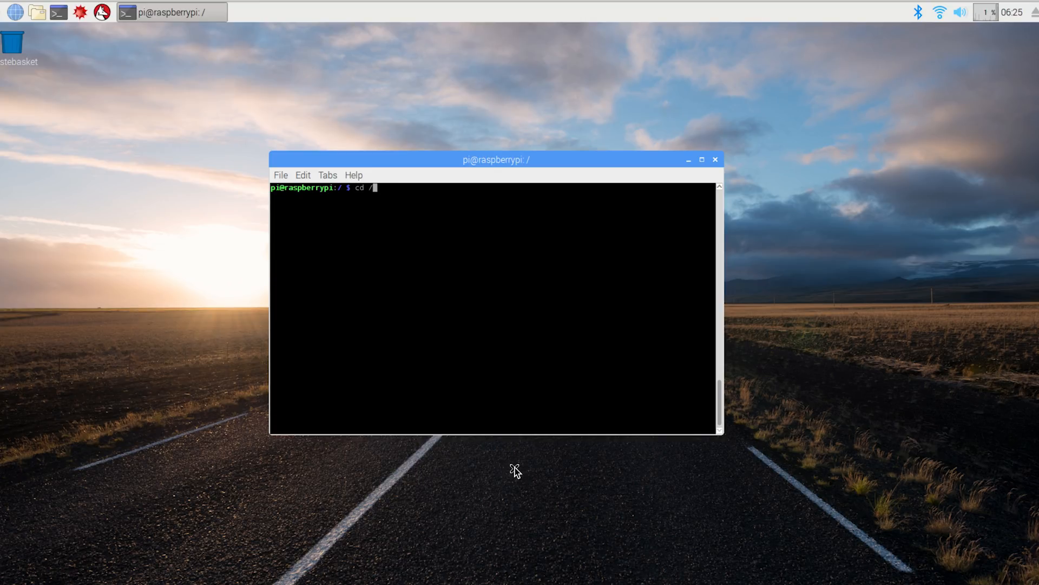
type("etc/init.d")
type("sudo vim")
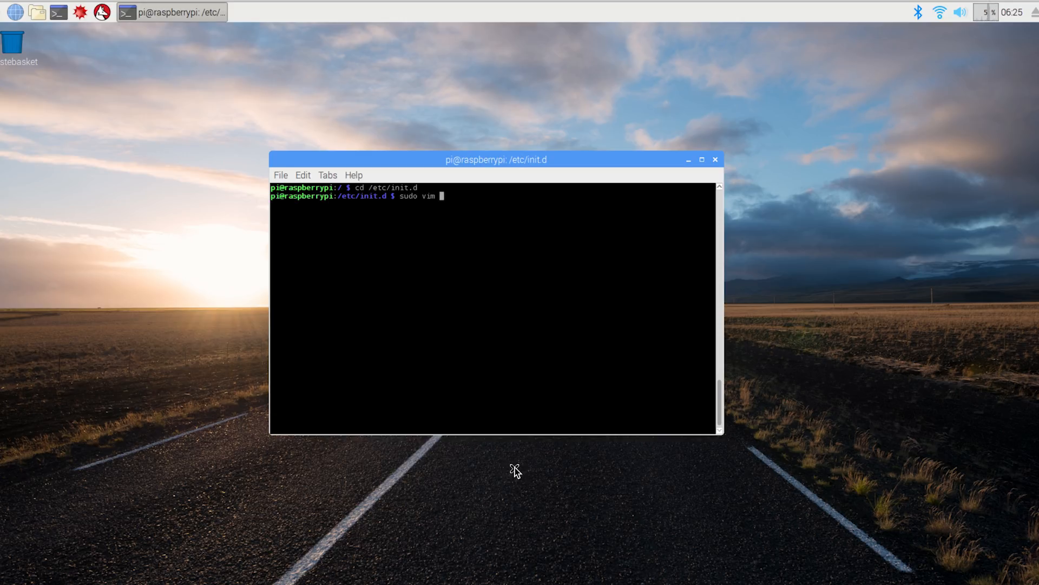
type("tightvncserver")
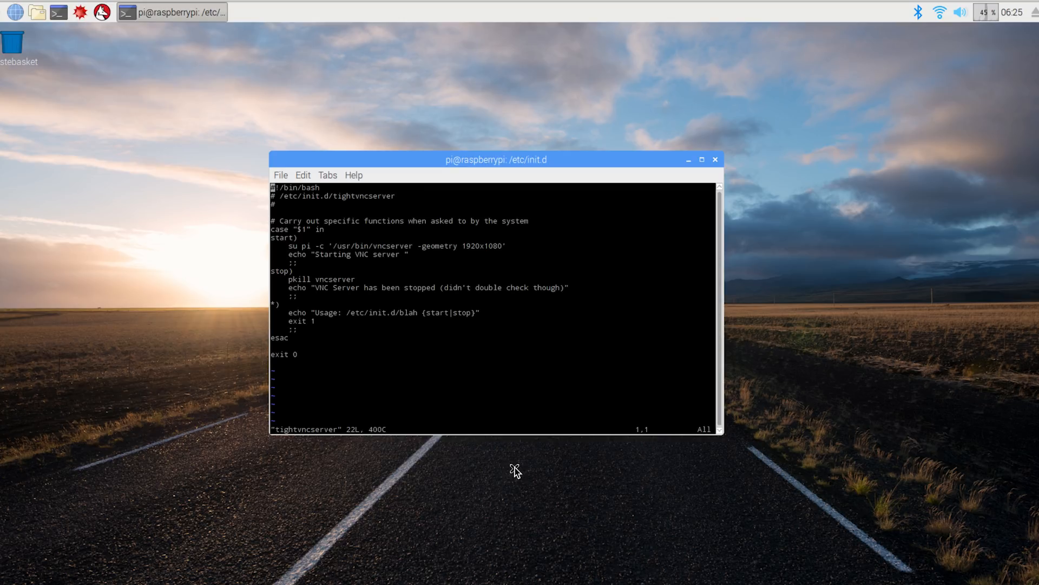
key("i")
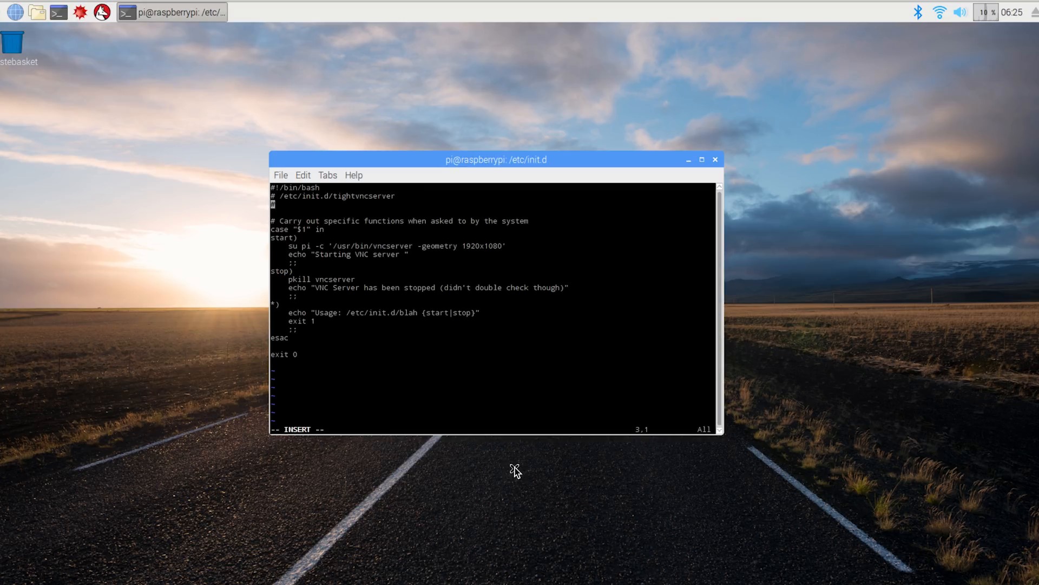
- Set the script's -geometry to 1920x1080, then save and quit
right_click(418, 291)
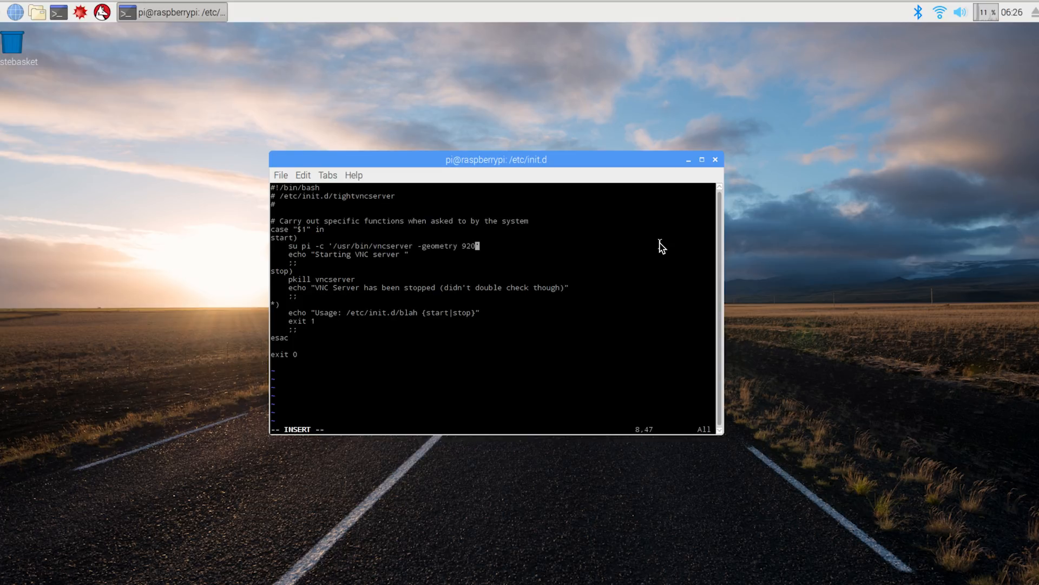
type("0")
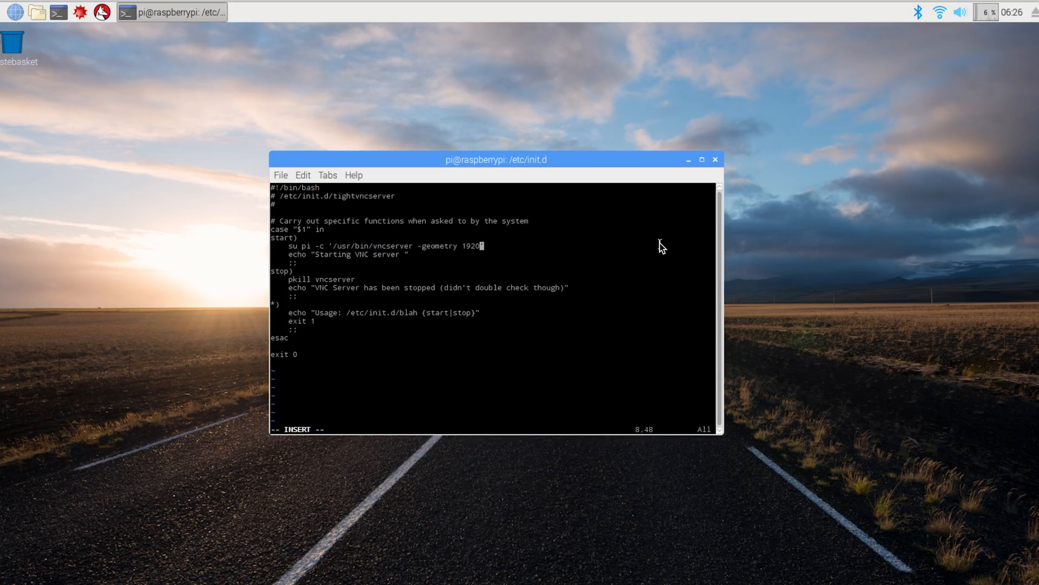
type("x108")
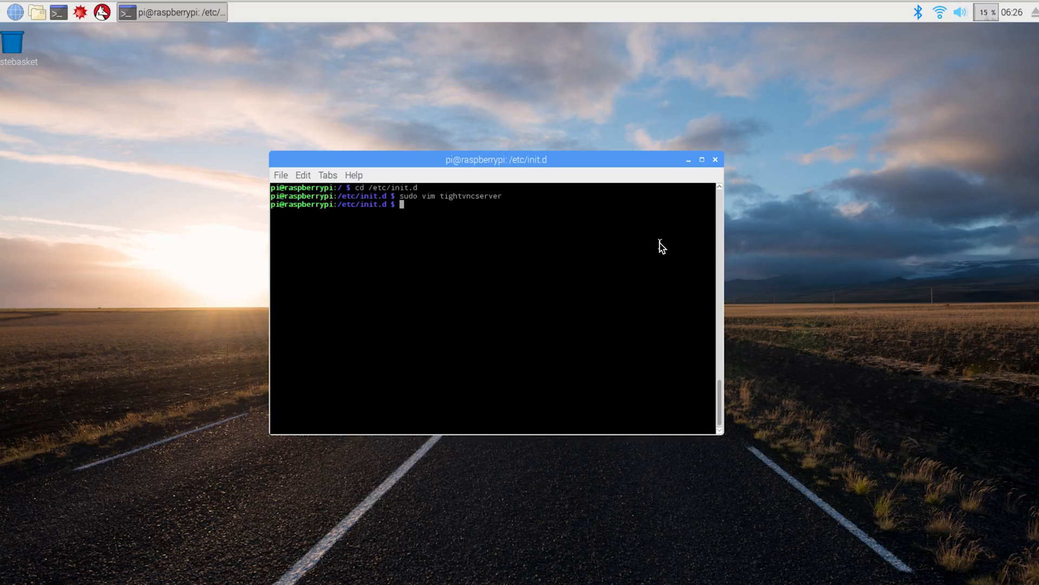
- Make the tightvncserver script executable with sudo chmod +x
type("sudo")
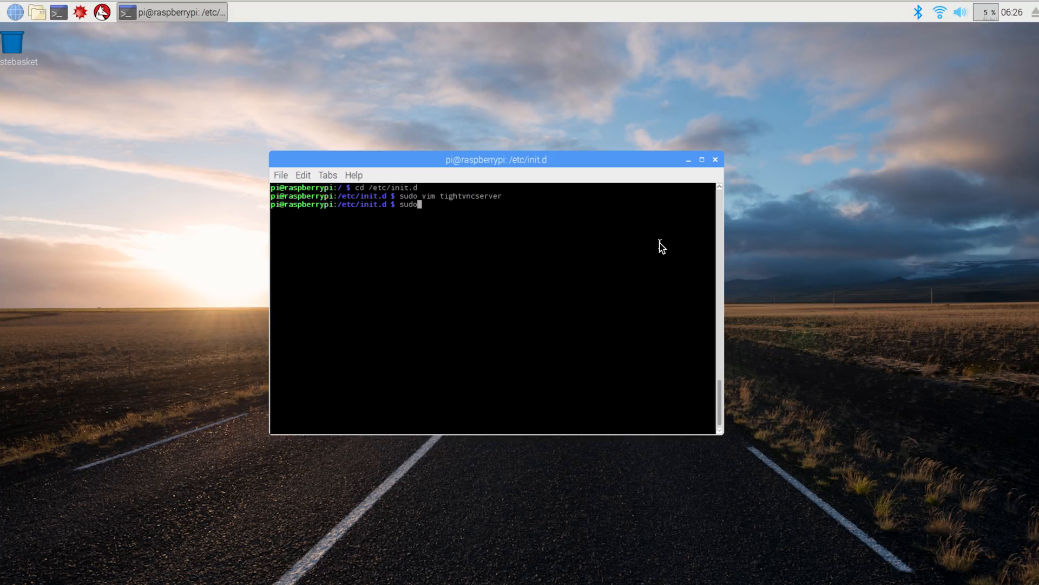
type("chmod")
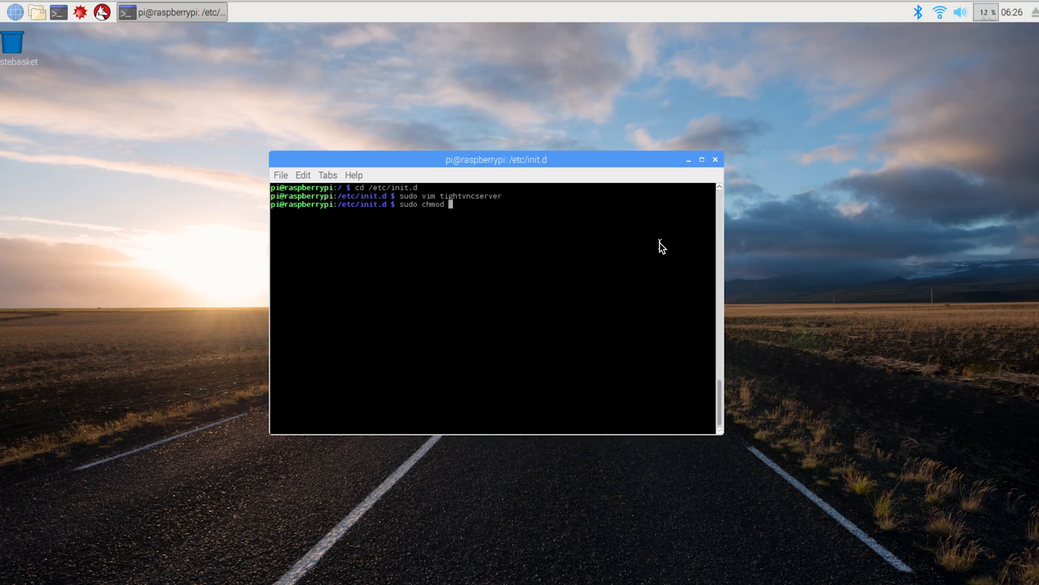
type("+x")
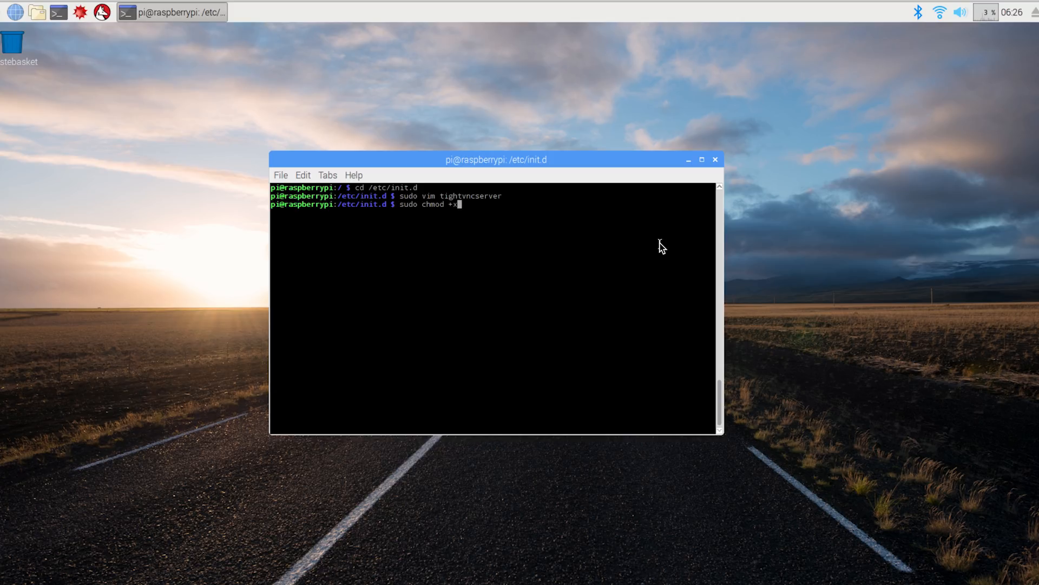
key("Return")
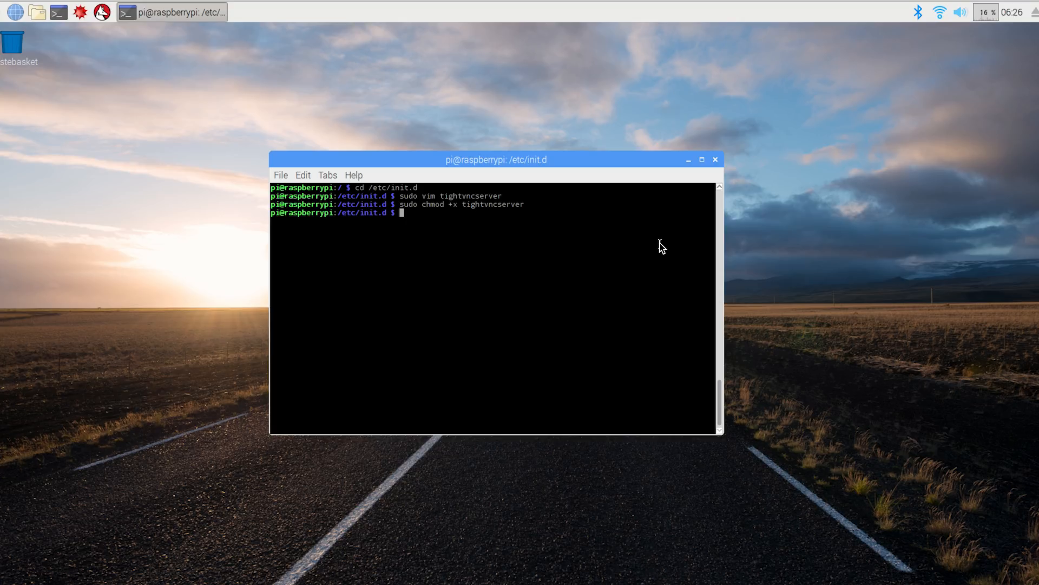
- Stop the running VNC server with sudo pkill Xtightvnc and clear the screen
type("sudo p")
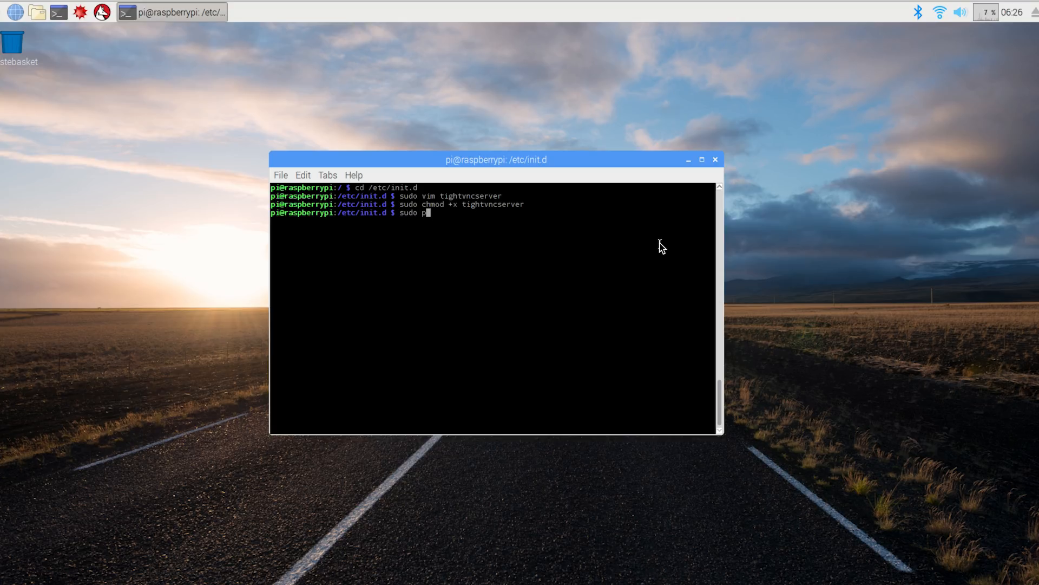
type("kill Xtighvnc")
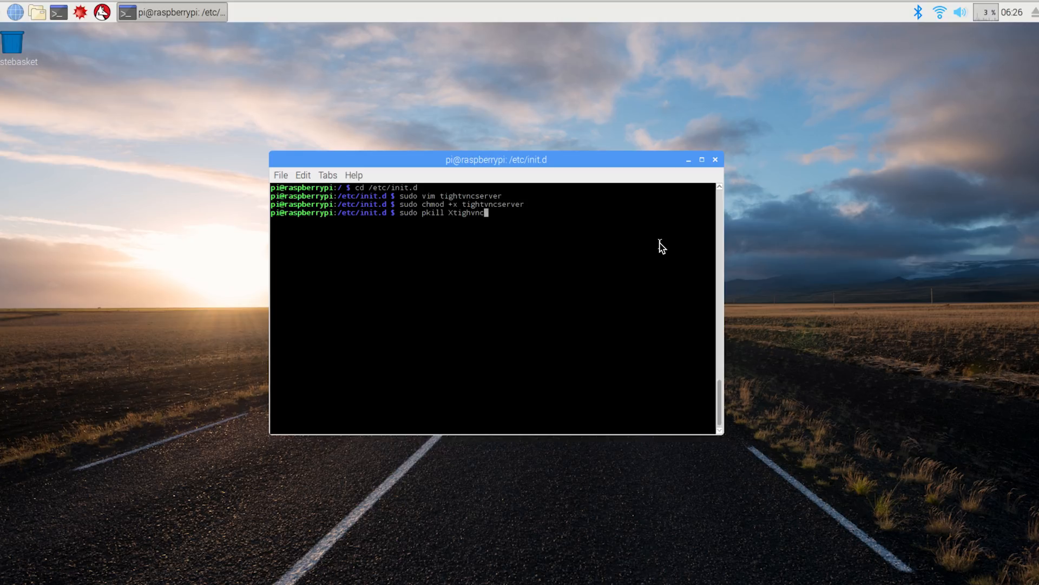
key("Return")
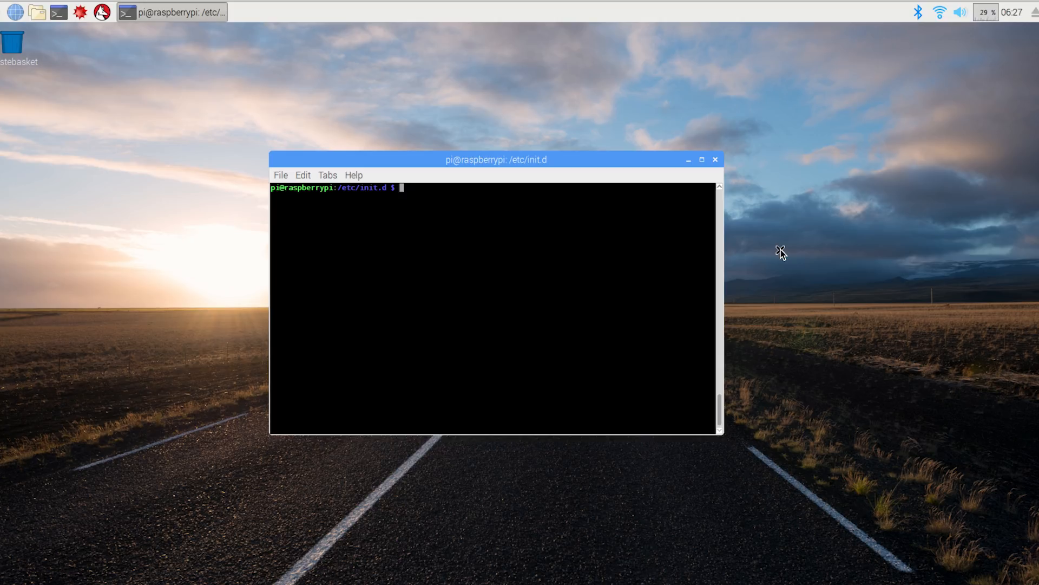
- Start the service with sudo /etc/init.d/tightvncserver start
type("sudo /etc/init")
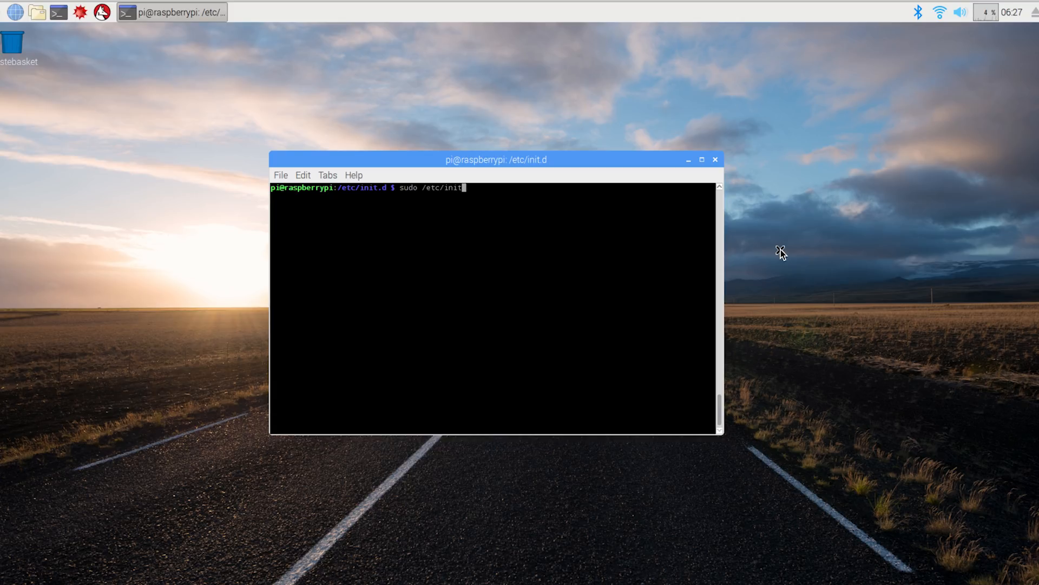
type(".d/tight")
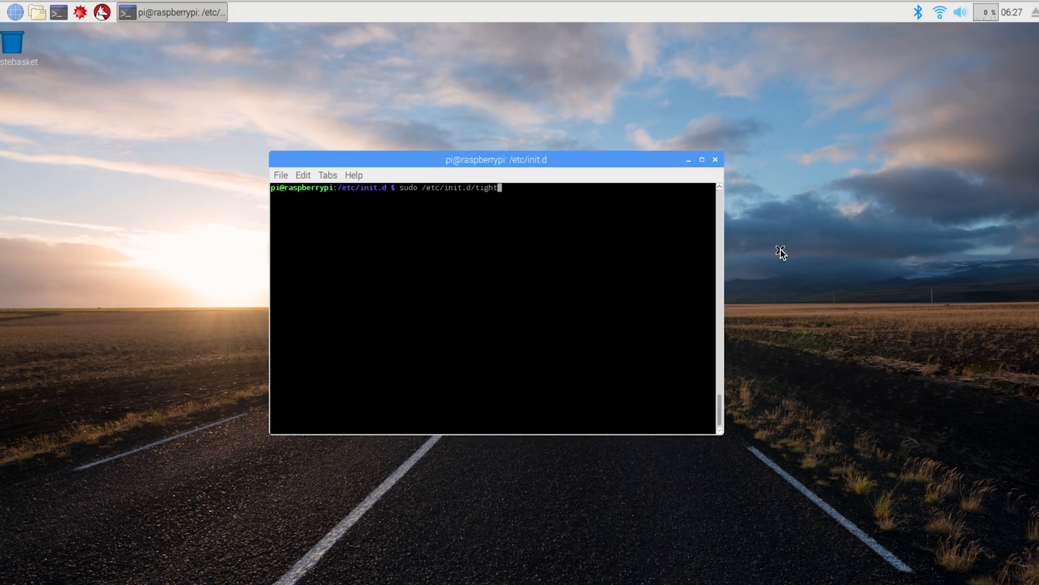
type("vnc")
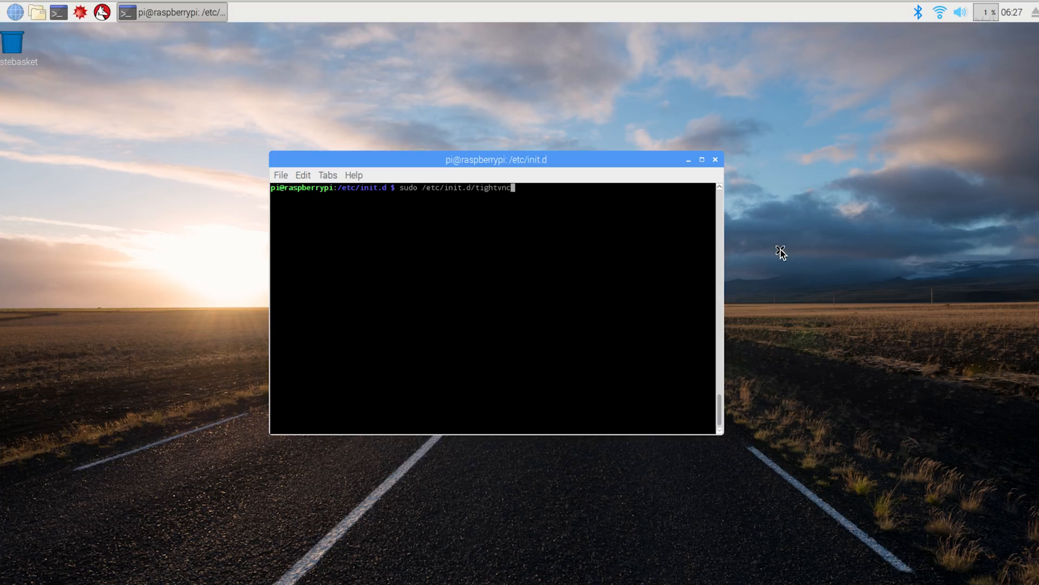
type("server start")
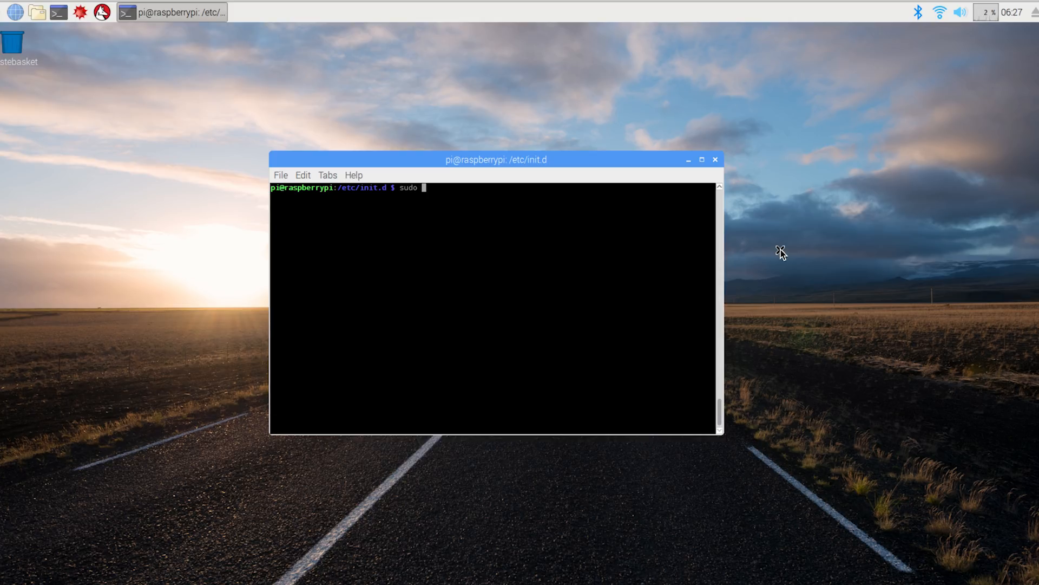
- Register it at boot with sudo update-rc.d tightvncserver defaults
type("update-rc")
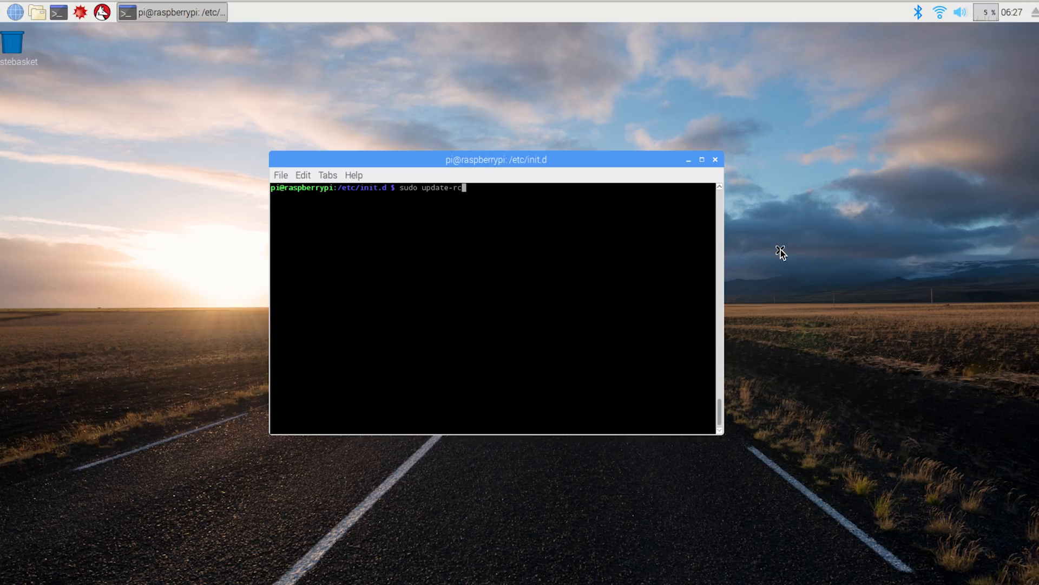
type(".d tight")
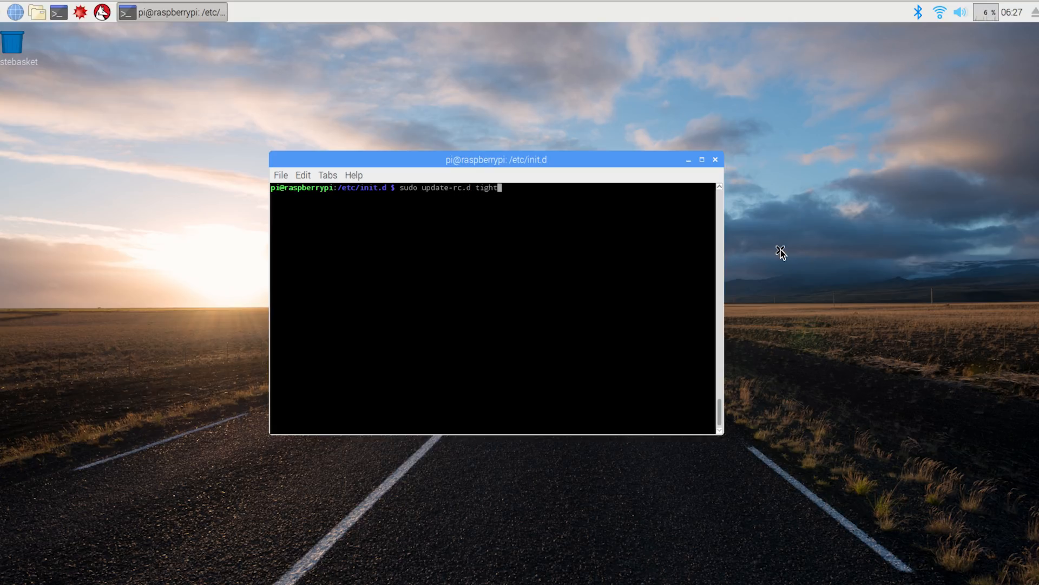
type("vncserver")
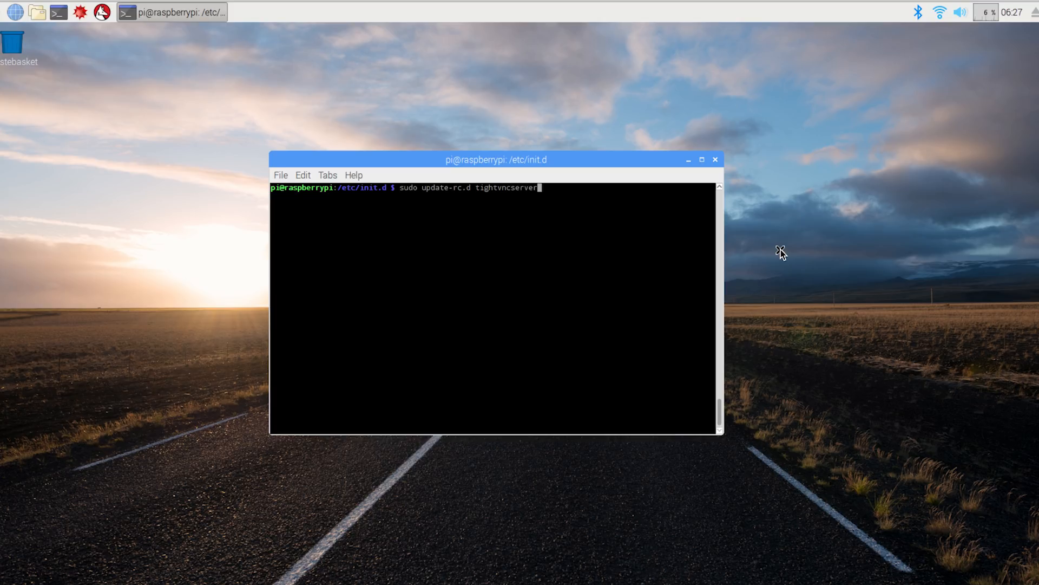
type("defaults")
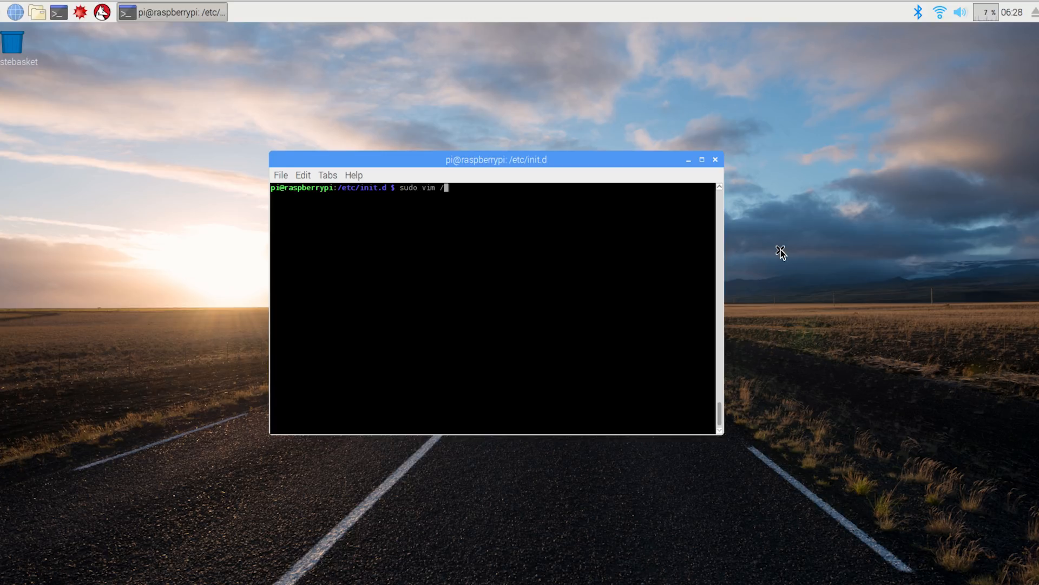
- Open /etc/avahi/services/rfb.service in vim, review the _rfb._tcp port 5901 XML, and quit
type("etc/a")
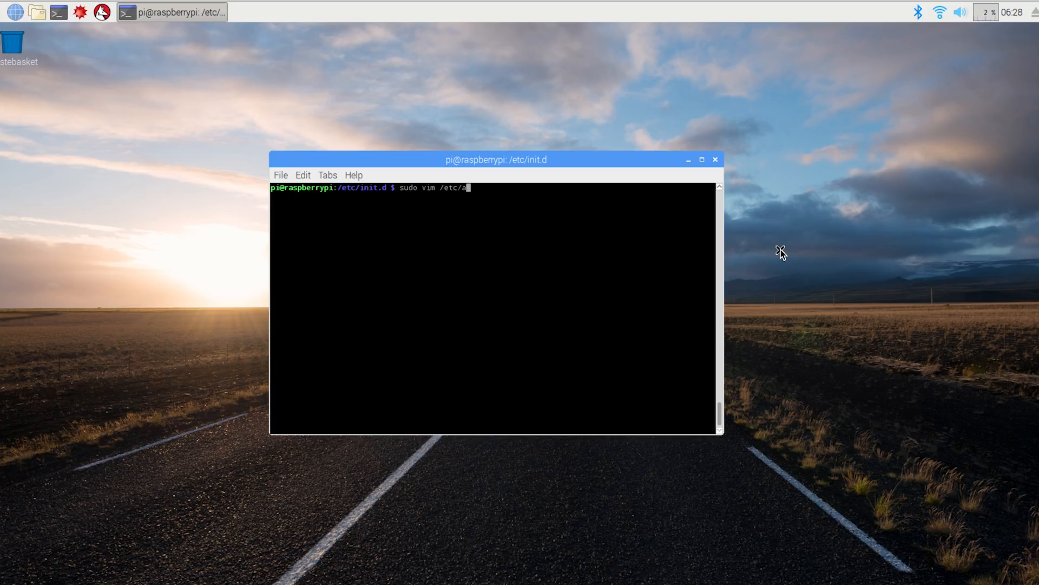
type("vahi/")
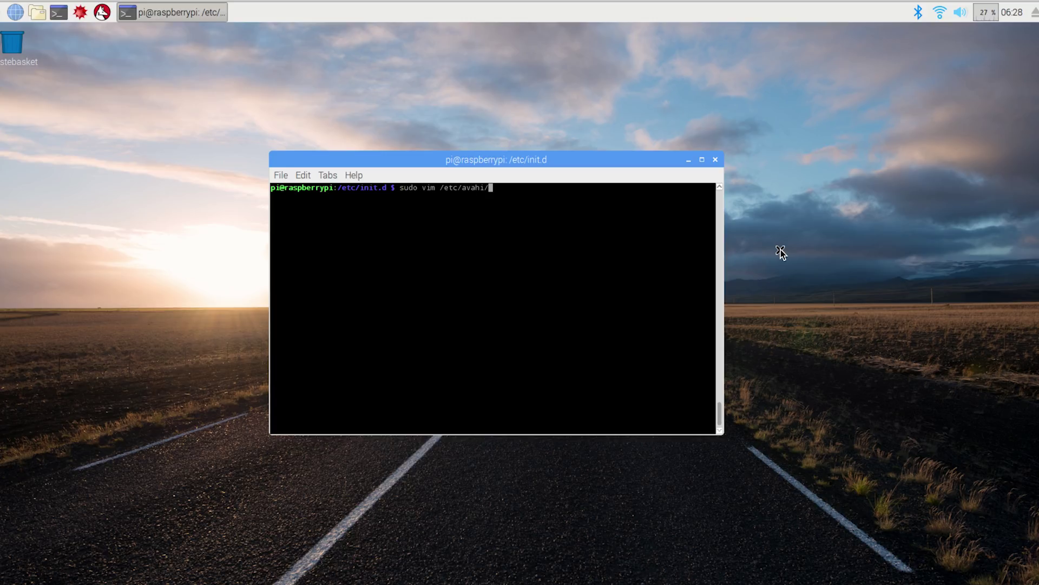
type("services/")
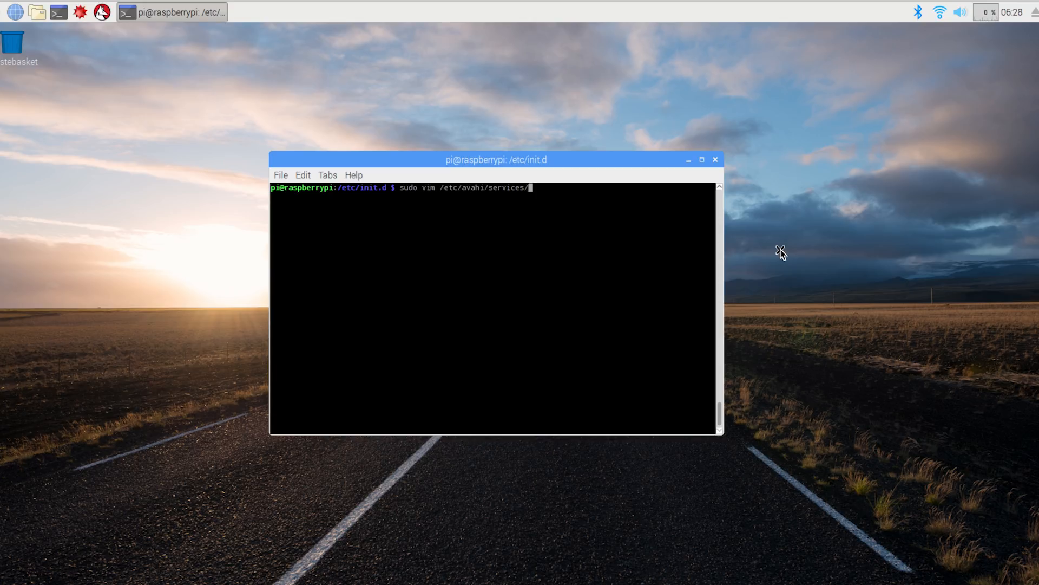
key("Return")
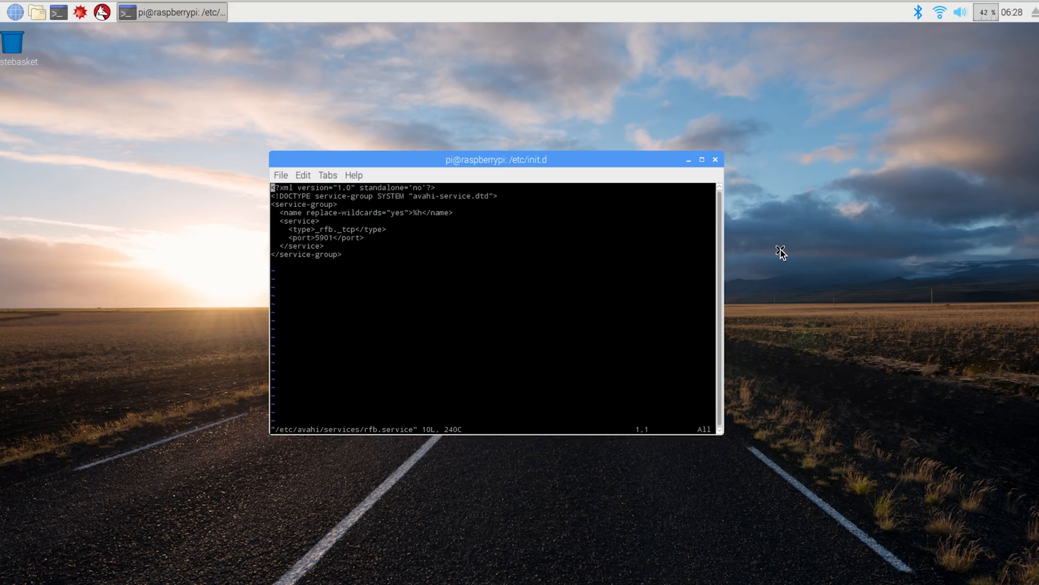
key("i")
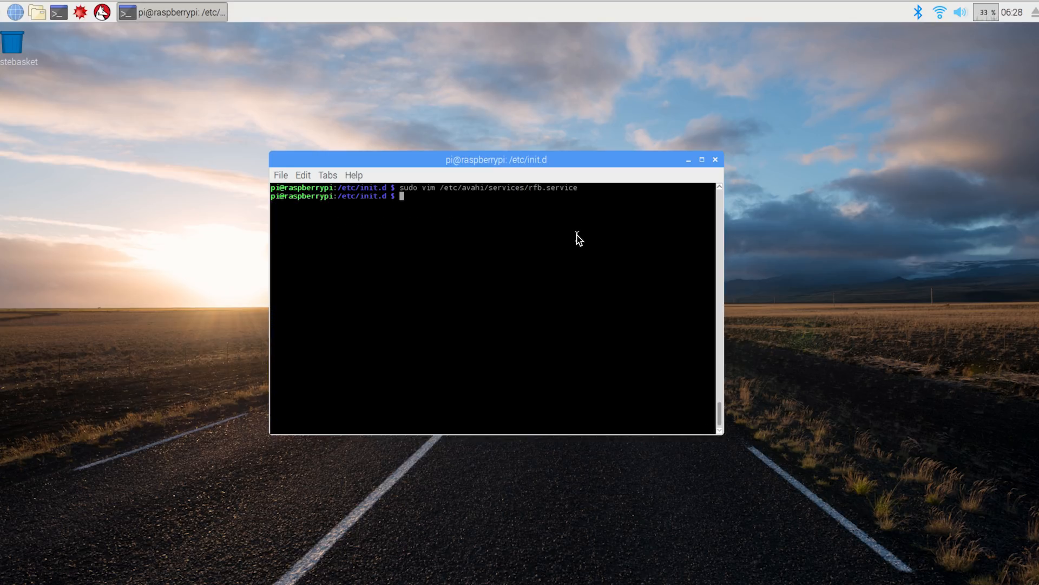
- Run sudo /etc/init.d/avahi-daemon restart to advertise the VNC service
type("sudo")
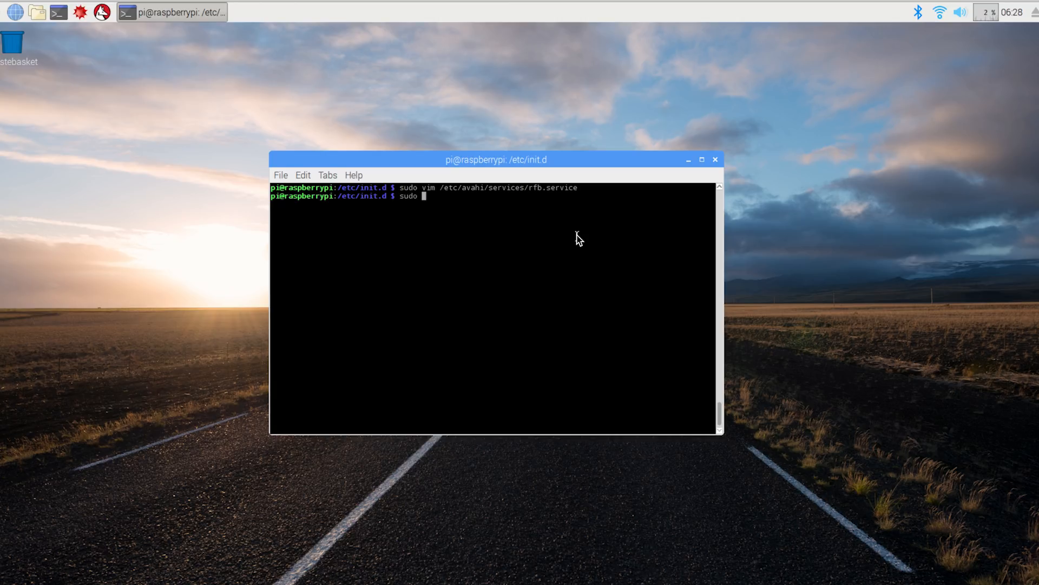
type("/etc")
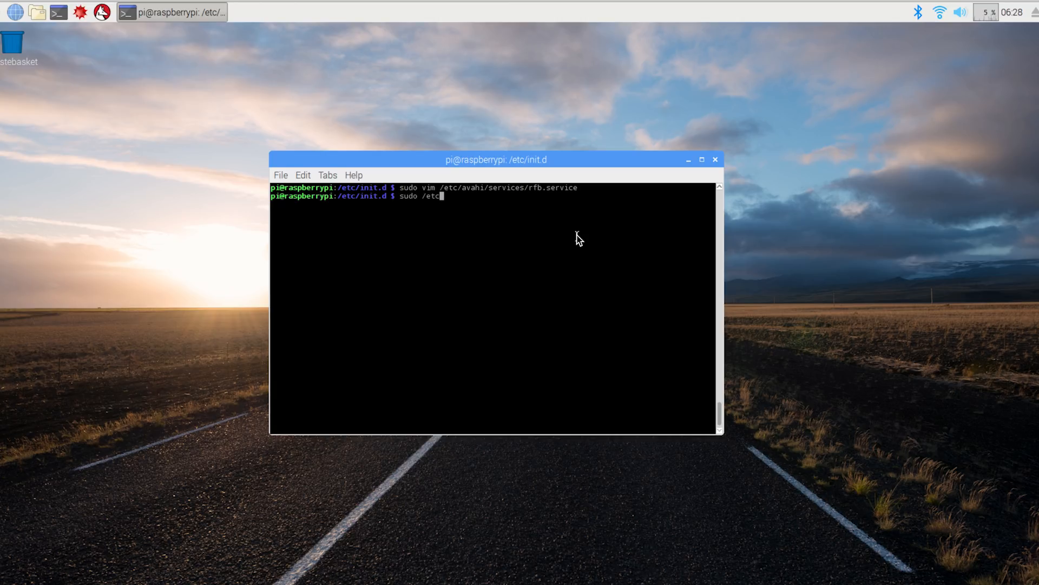
type("init")
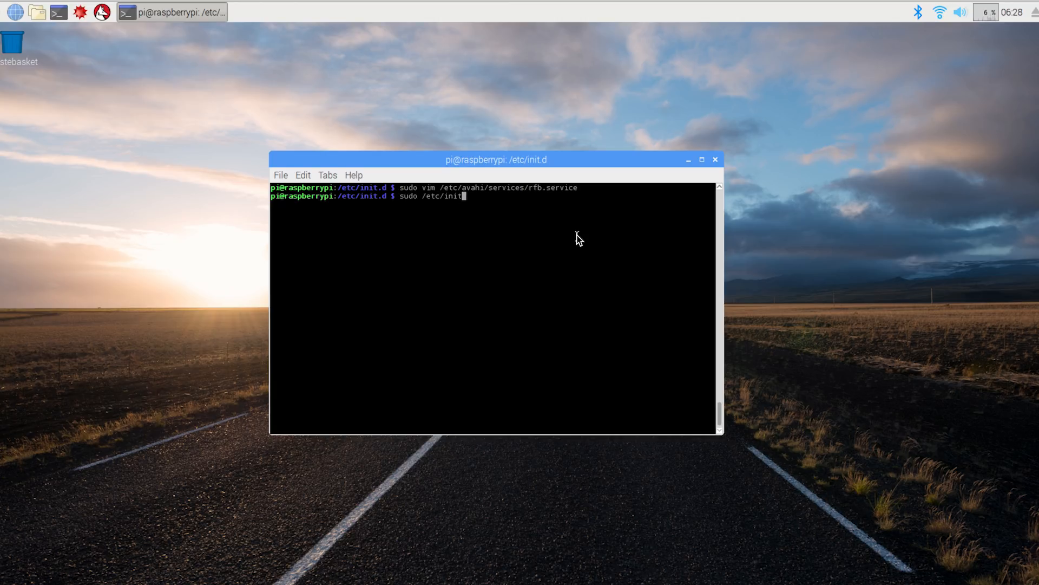
type(".d/")
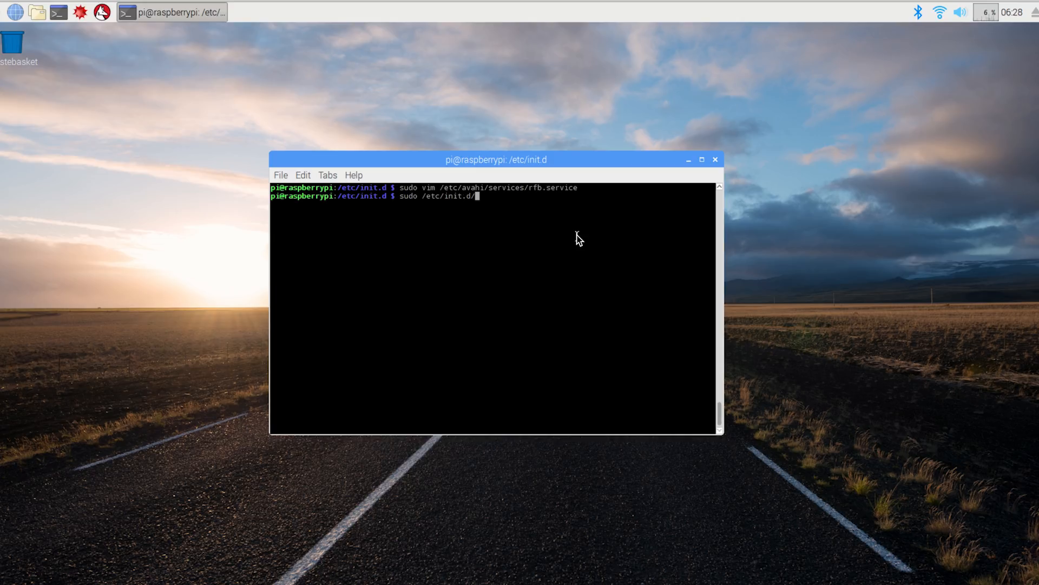
type("avahi-daemon res")
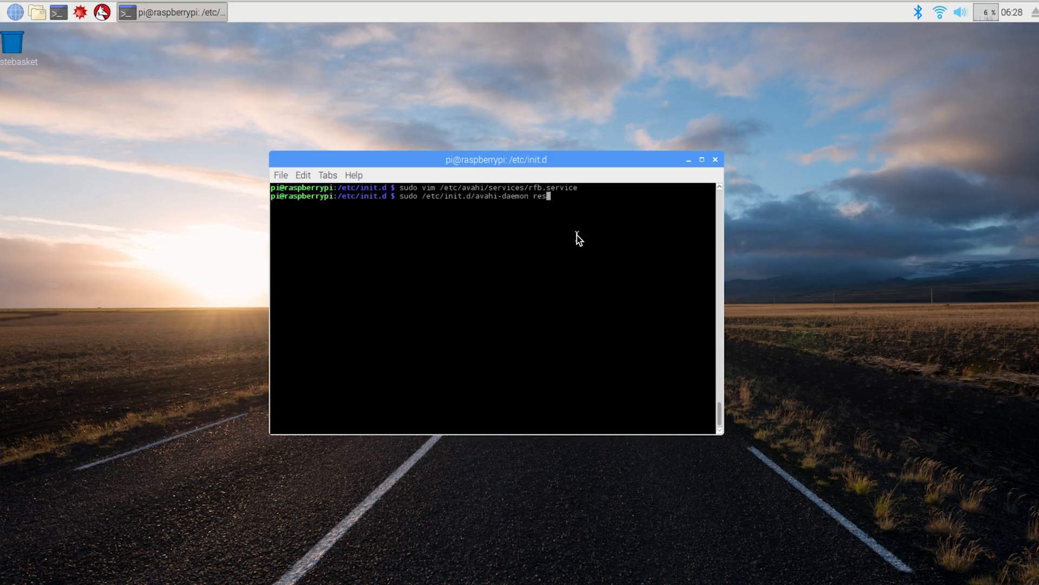
type("tart")
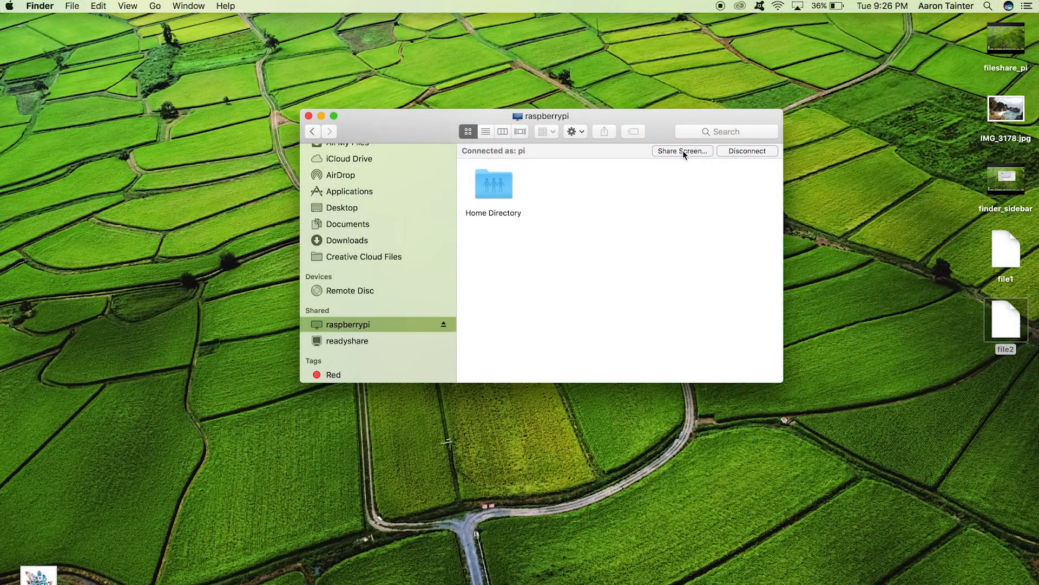
- Share Screen to raspberrypi from Finder, enter the password and connect
left_click(682, 151)
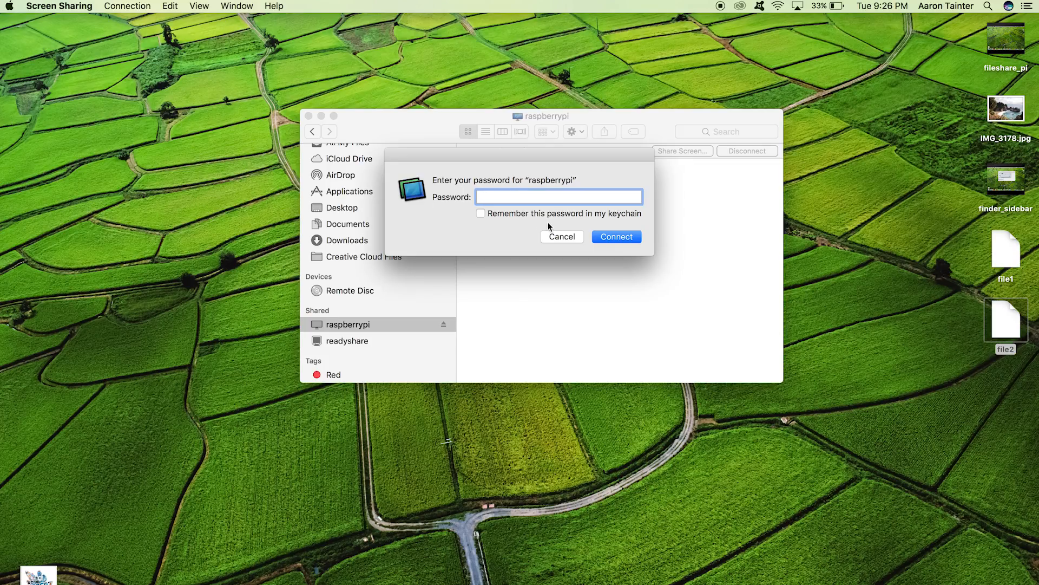
left_click(615, 237)
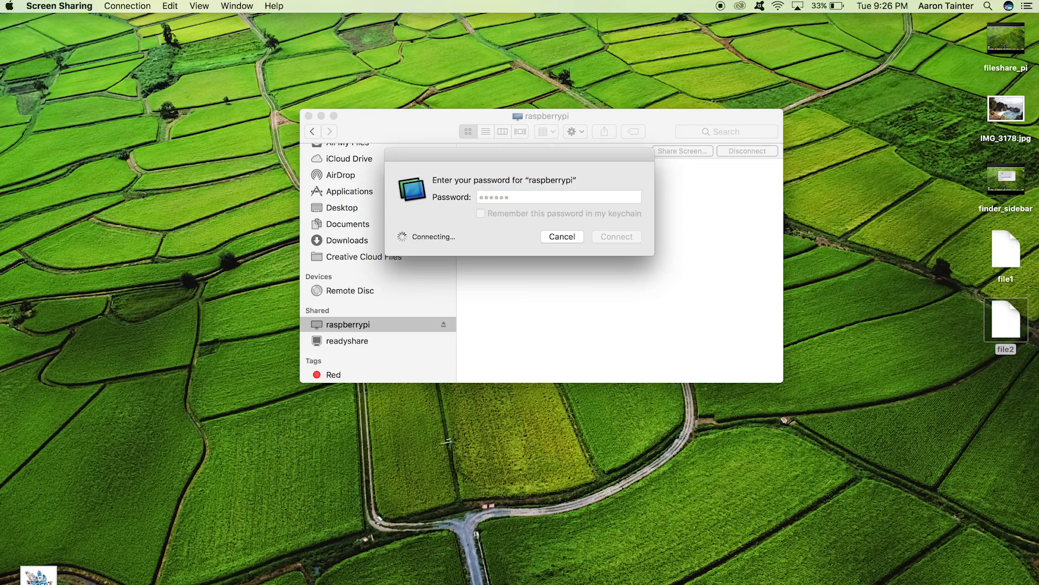
left_click(615, 237)
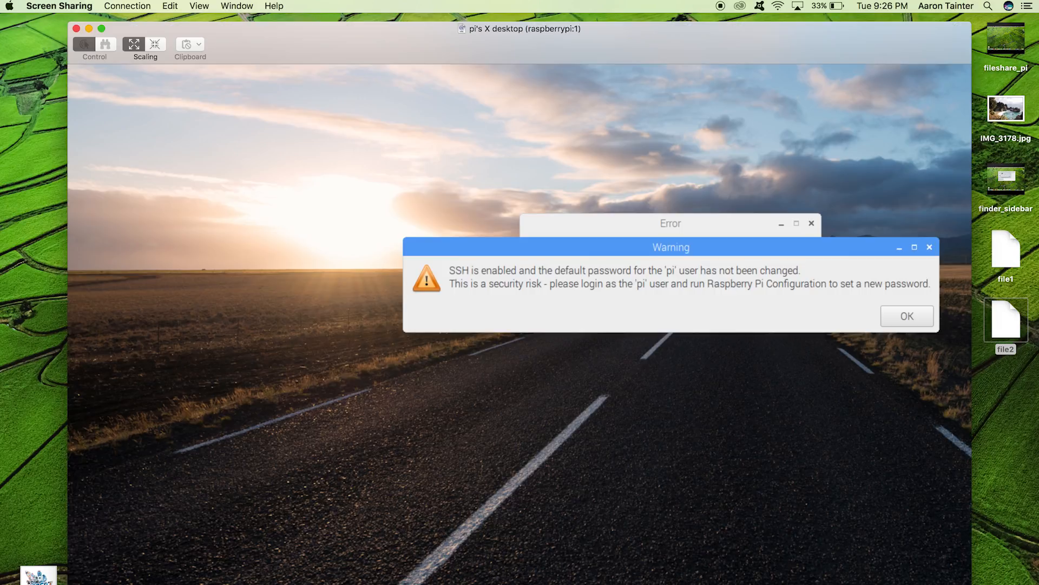
- Dismiss the SSH password warning and authentication error, then start LXTerminal on the Pi desktop
left_click(905, 315)
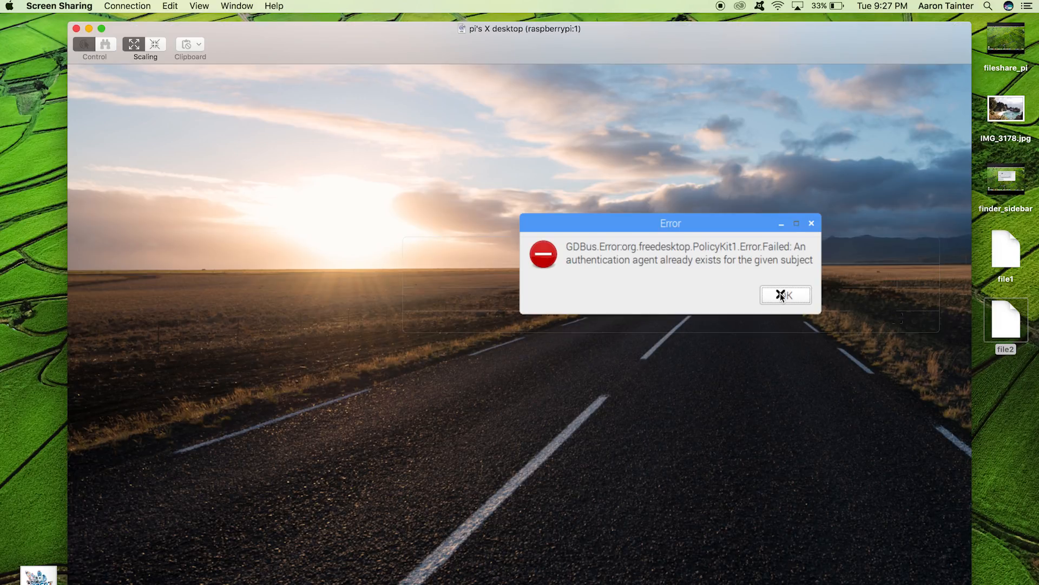
left_click(786, 295)
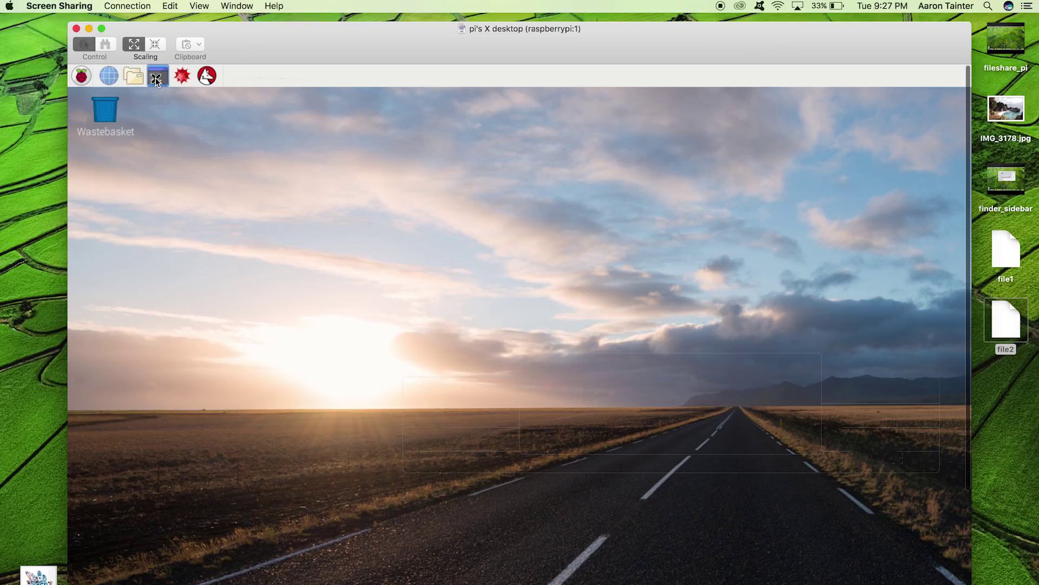
left_click(157, 76)
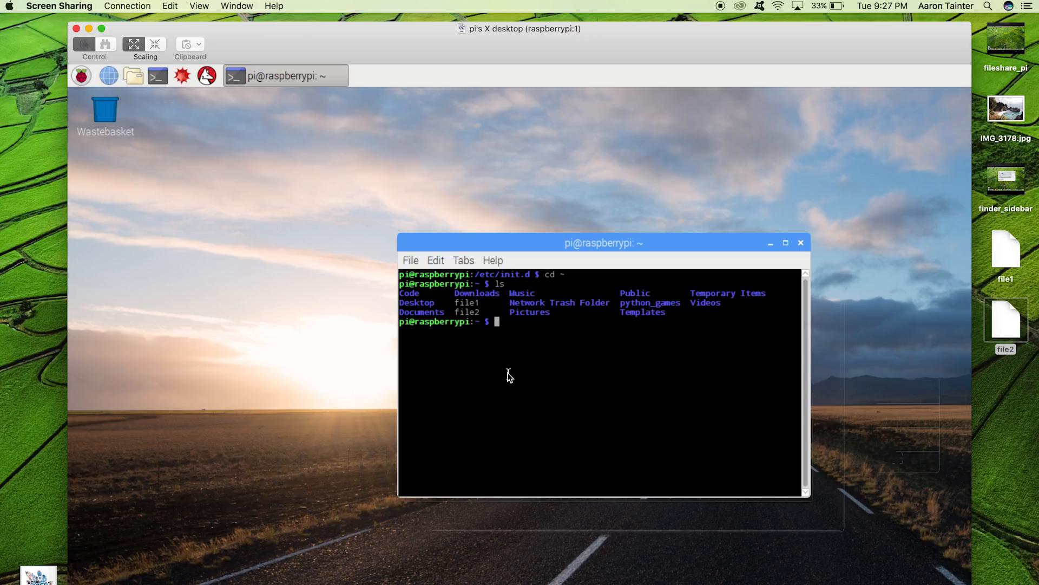
mouse_move(494, 306)
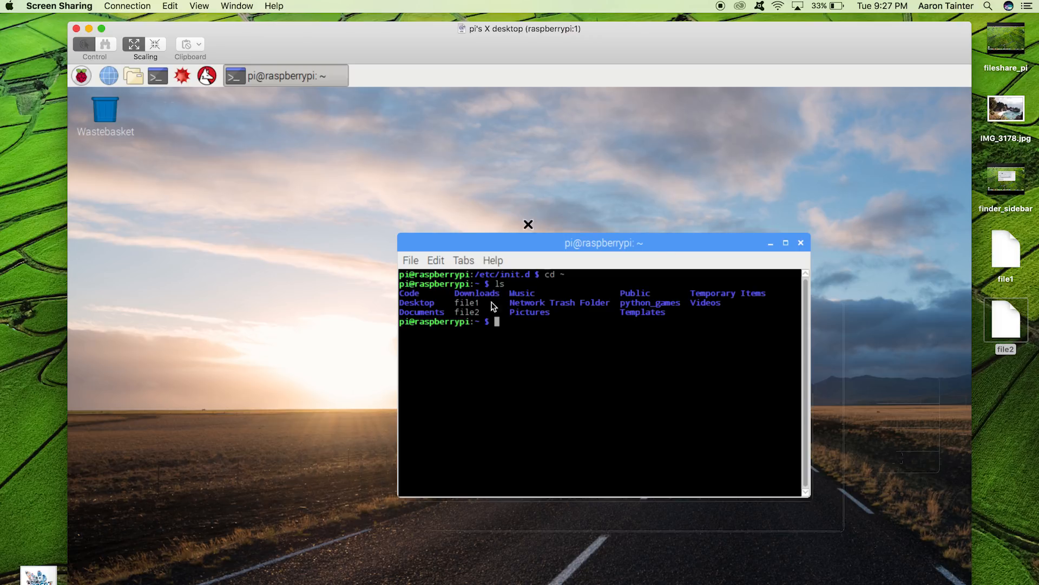
mouse_move(669, 247)
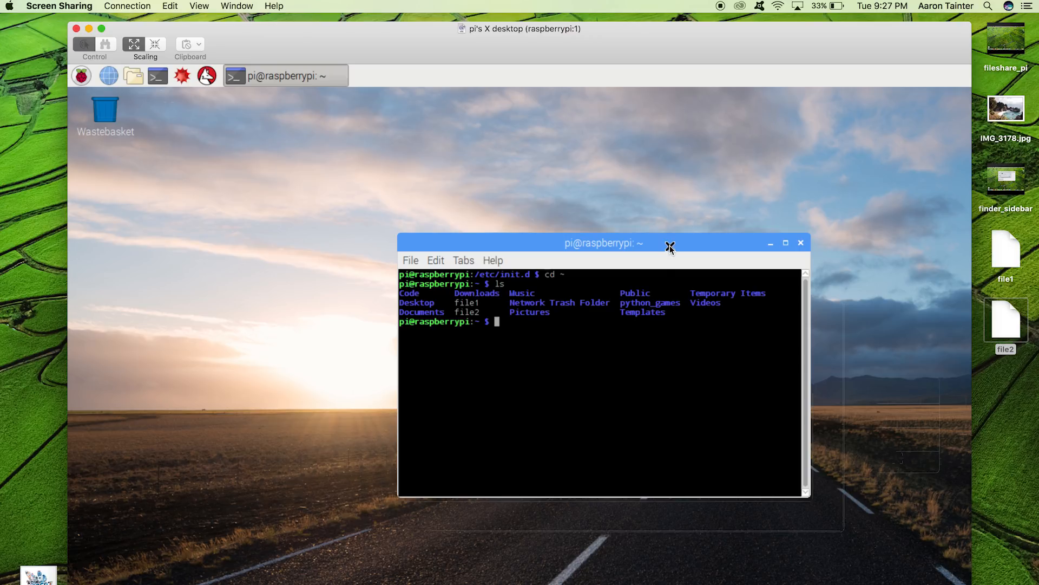